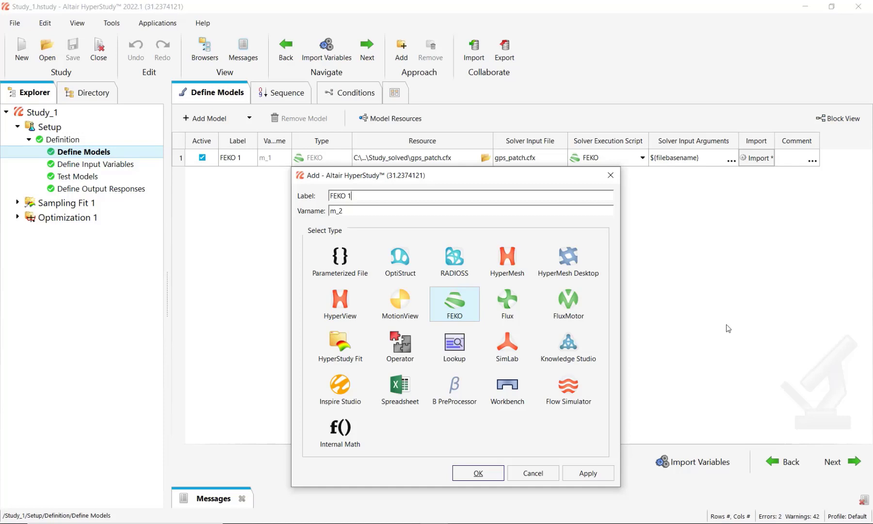
mouse_move(479, 299)
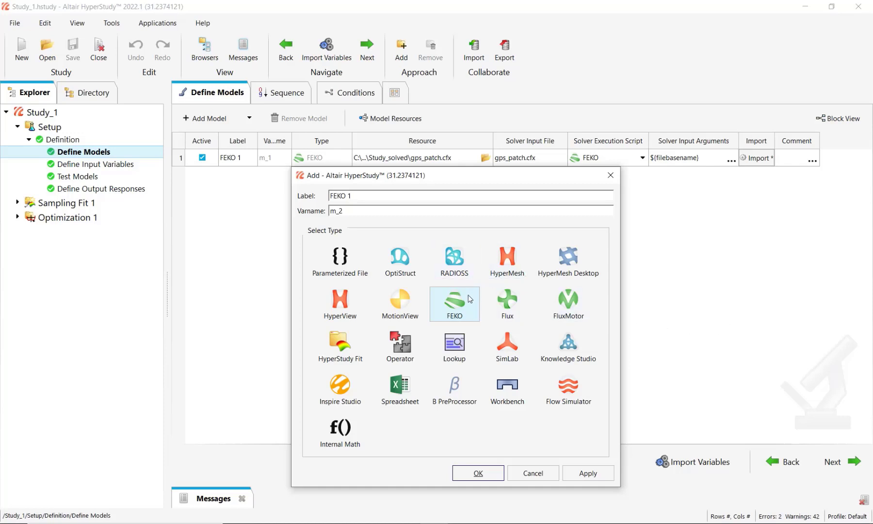
mouse_move(469, 315)
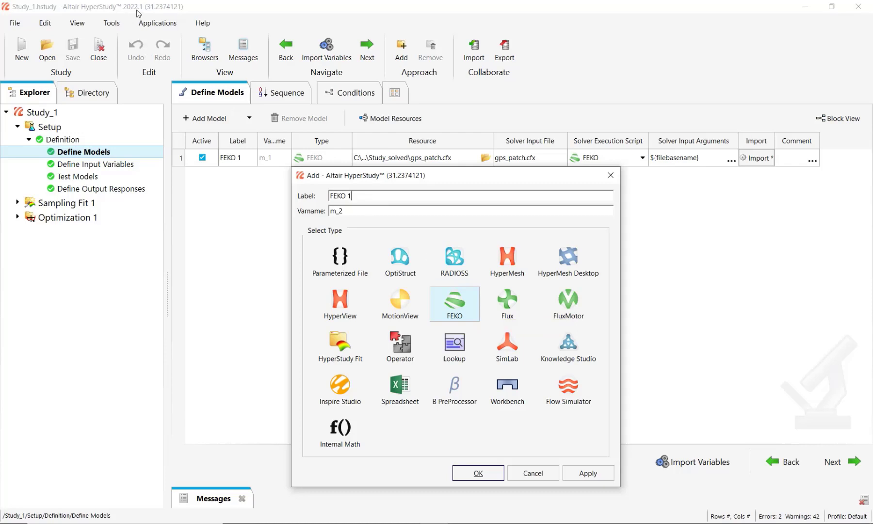
mouse_move(738, 355)
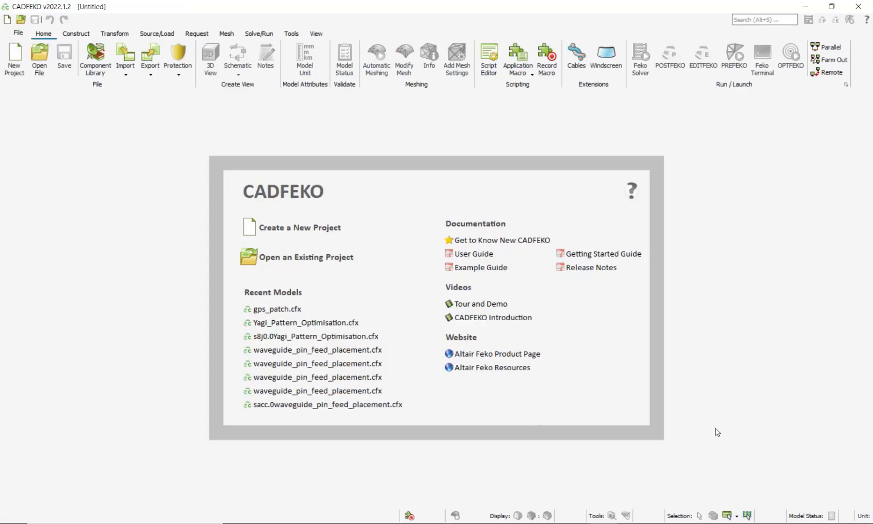
mouse_move(807, 256)
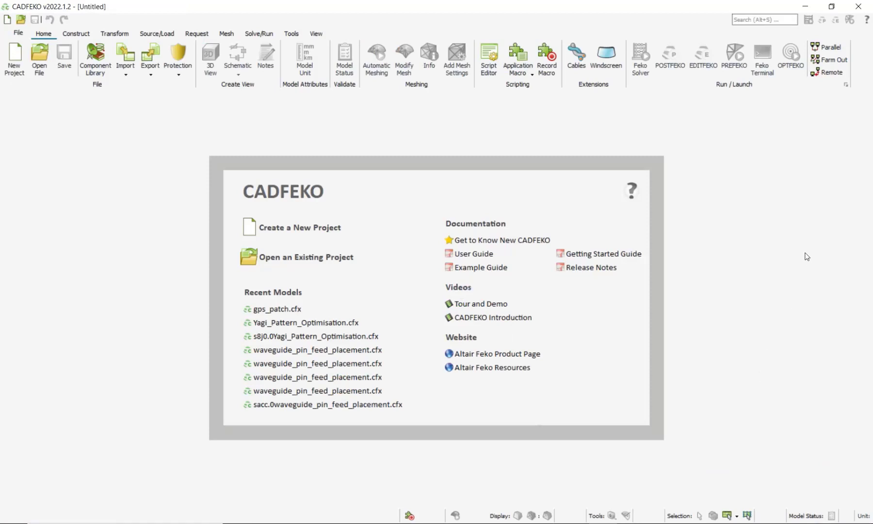
mouse_move(383, 279)
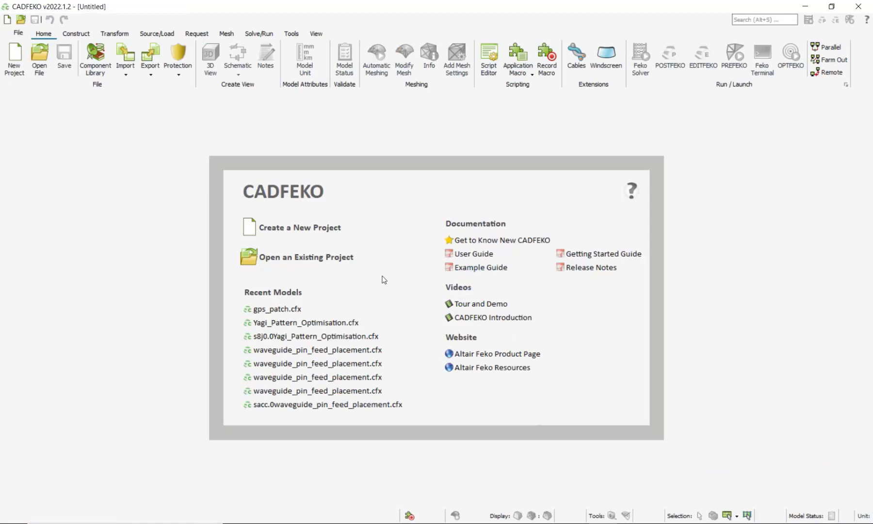
mouse_move(332, 265)
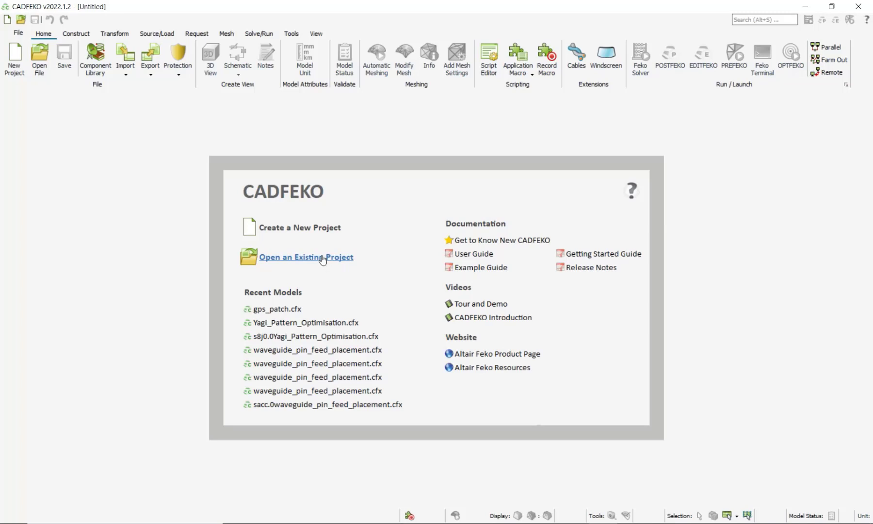
Step: Open the existing gps_patch.cfx project from the video_Hst_Feko folder
left_click(306, 257)
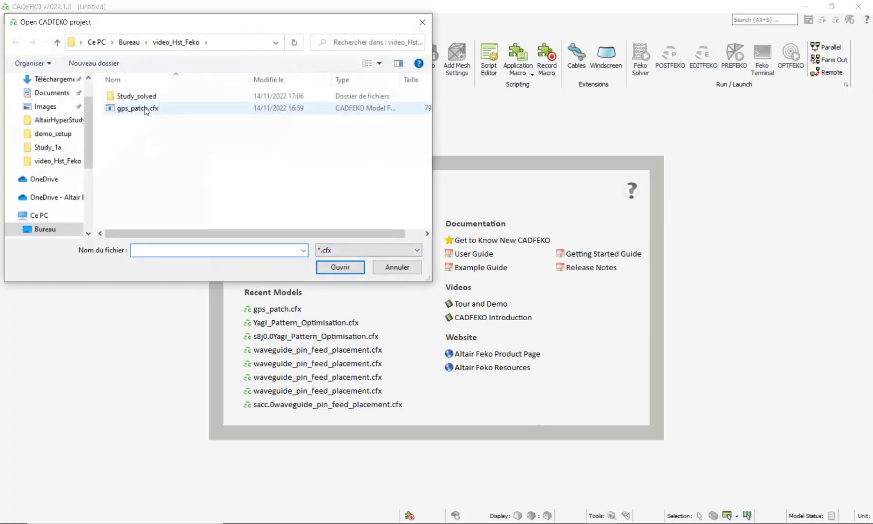
mouse_move(137, 110)
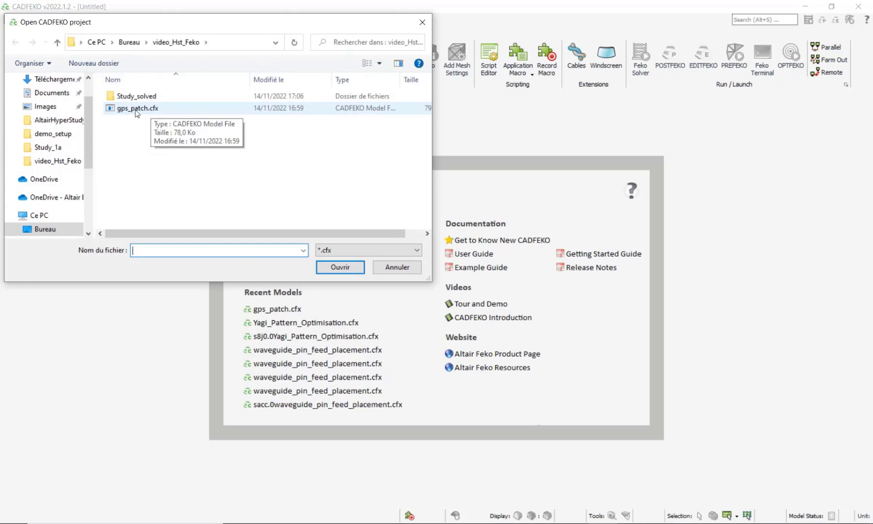
left_click(152, 109)
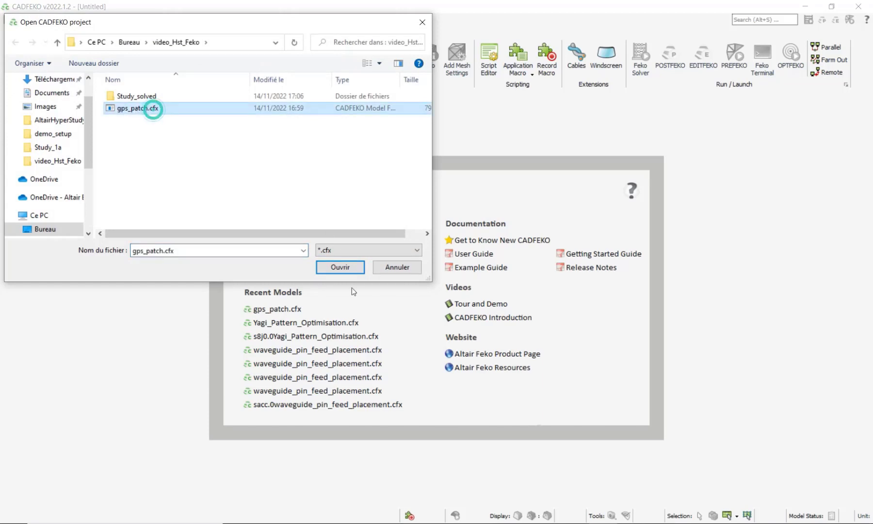
left_click(340, 267)
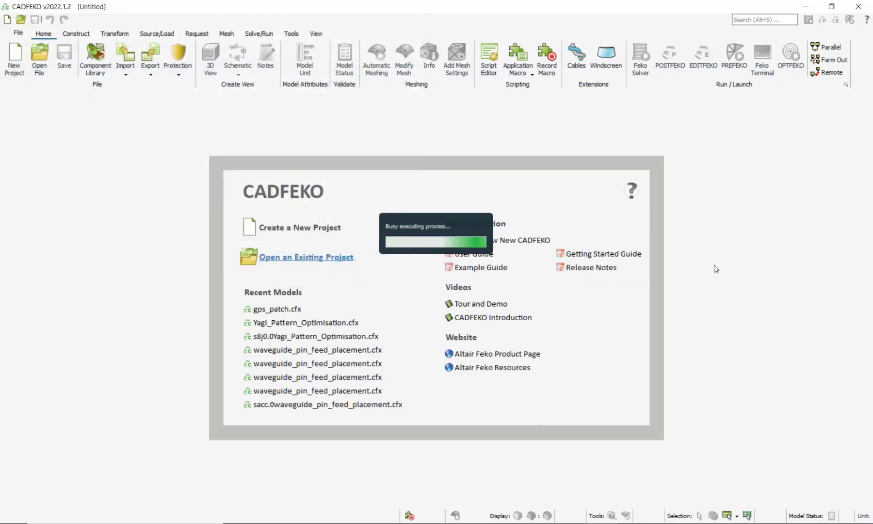
Step: Launch POSTFEKO from the Home ribbon for the loaded gps_patch model
left_click(278, 308)
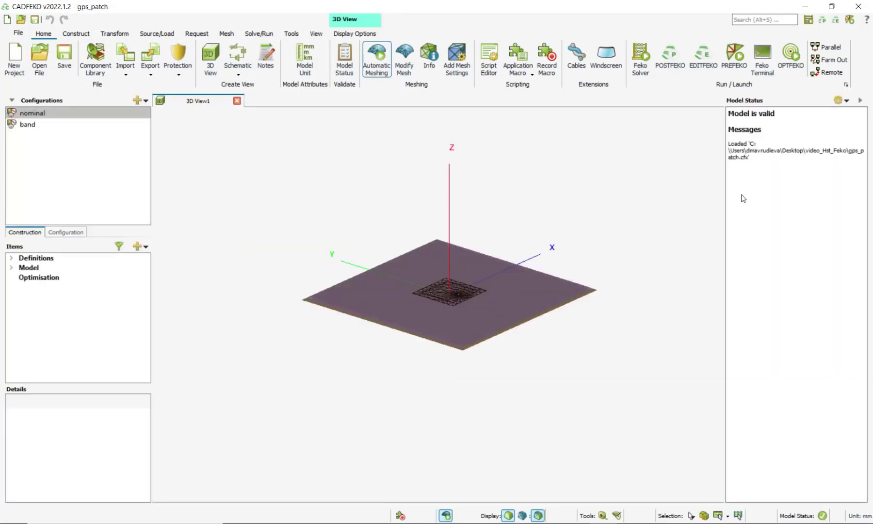
mouse_move(640, 52)
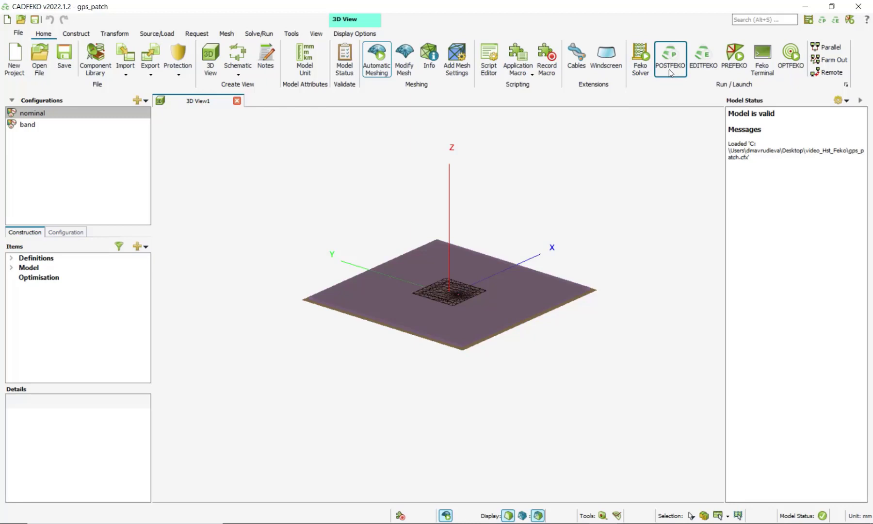
mouse_move(640, 58)
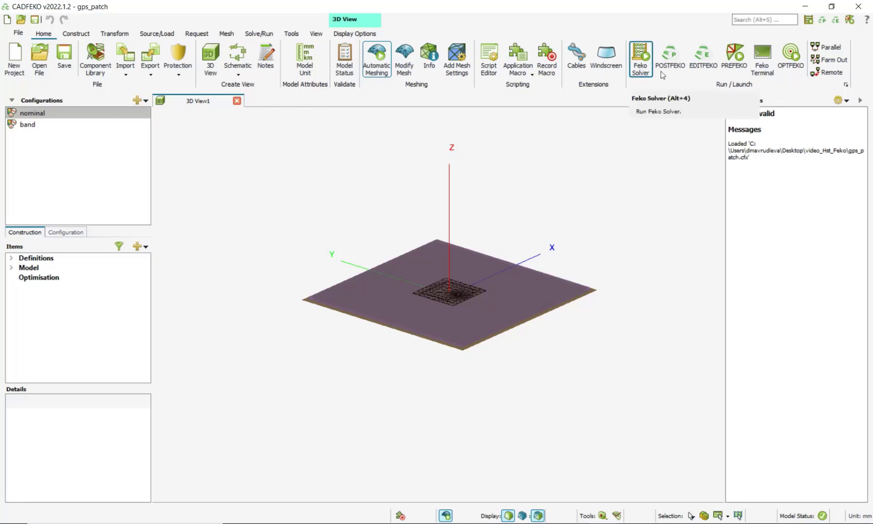
mouse_move(670, 68)
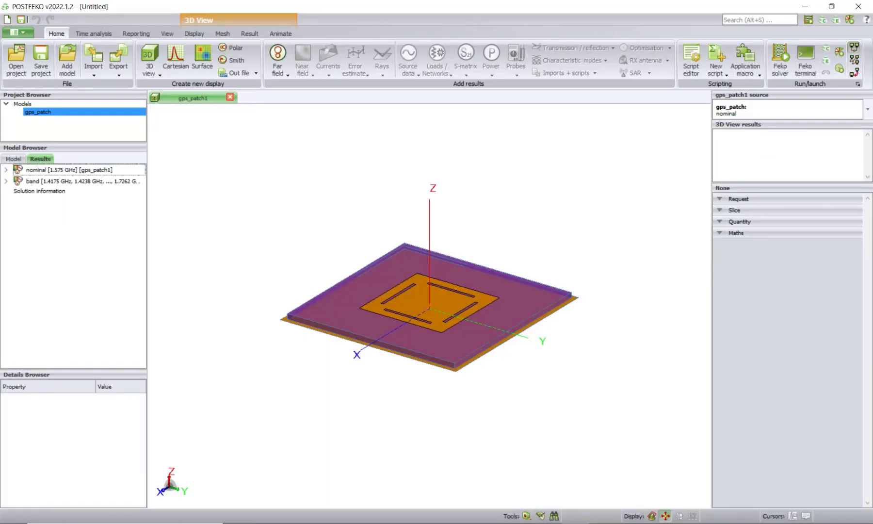
mouse_move(206, 140)
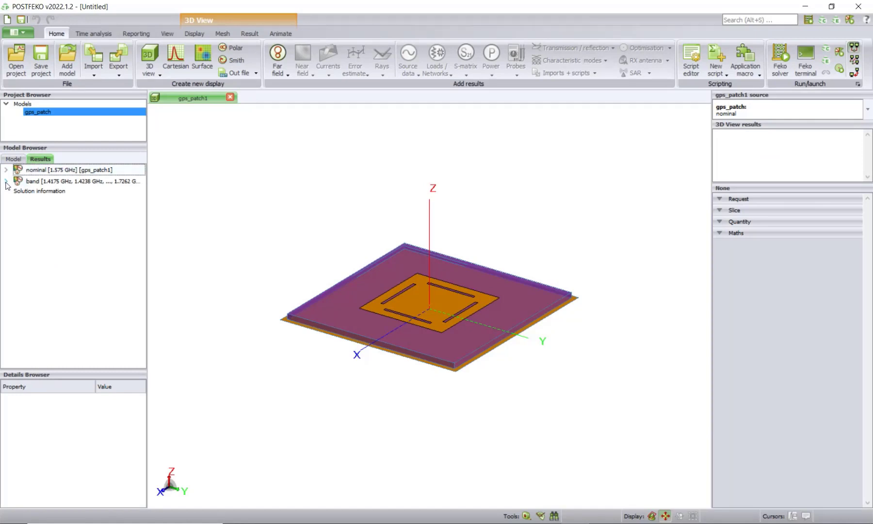
Step: Expand the band configuration results to show its excitations and requests
left_click(174, 55)
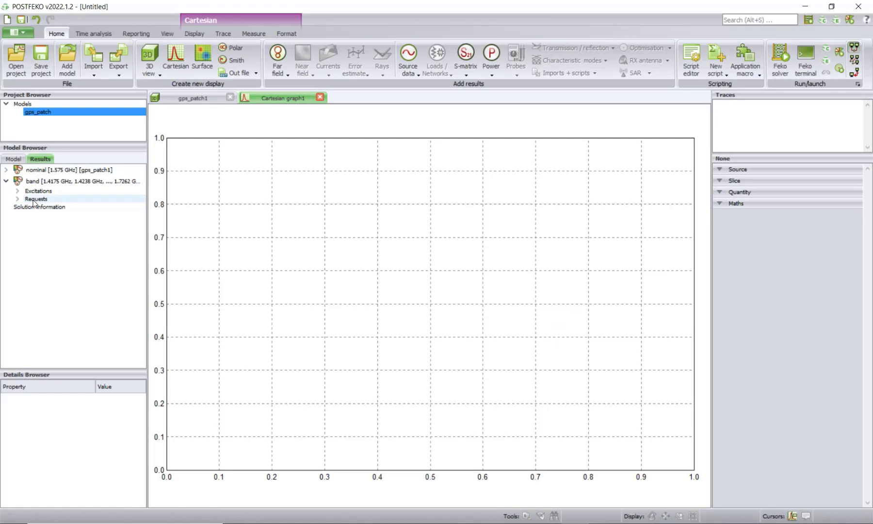
left_click(16, 190)
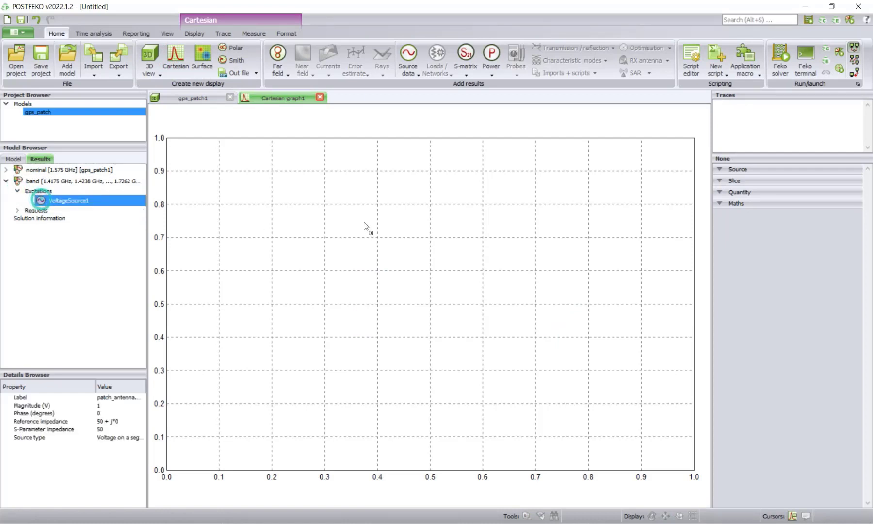
left_click(68, 199)
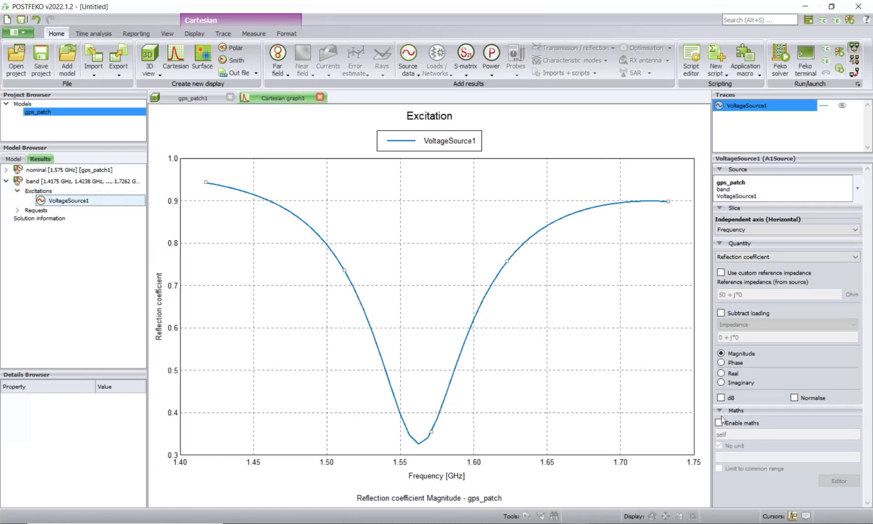
left_click(720, 397)
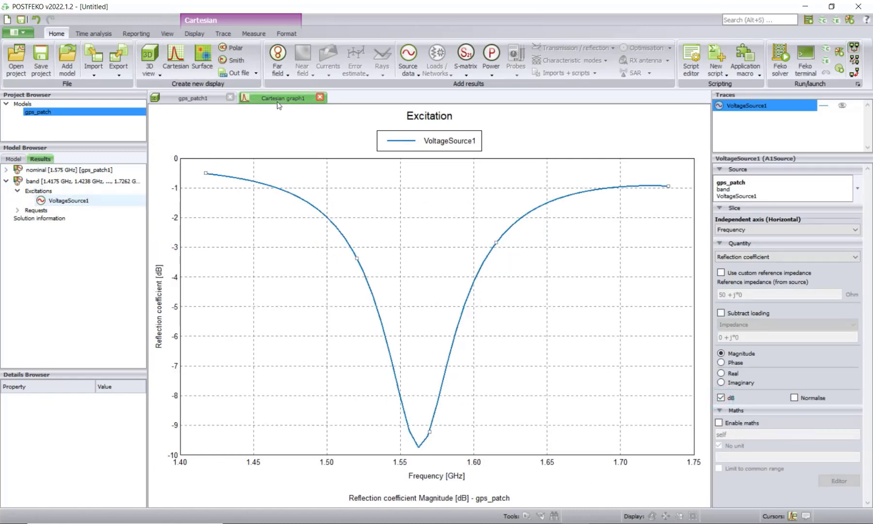
double_click(283, 98)
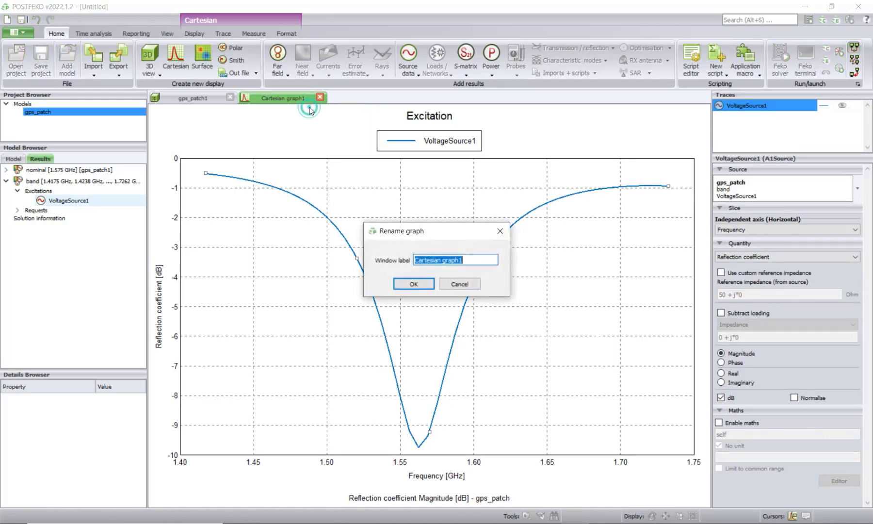
type("Band")
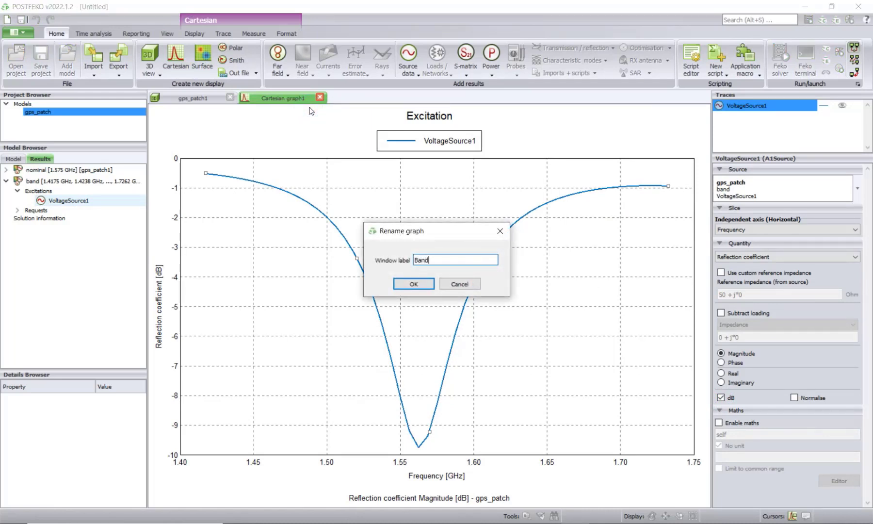
left_click(413, 283)
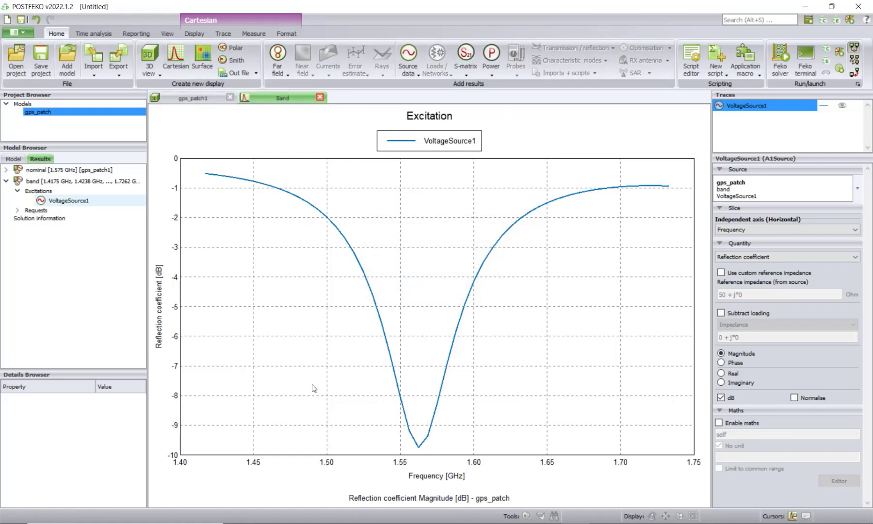
mouse_move(309, 363)
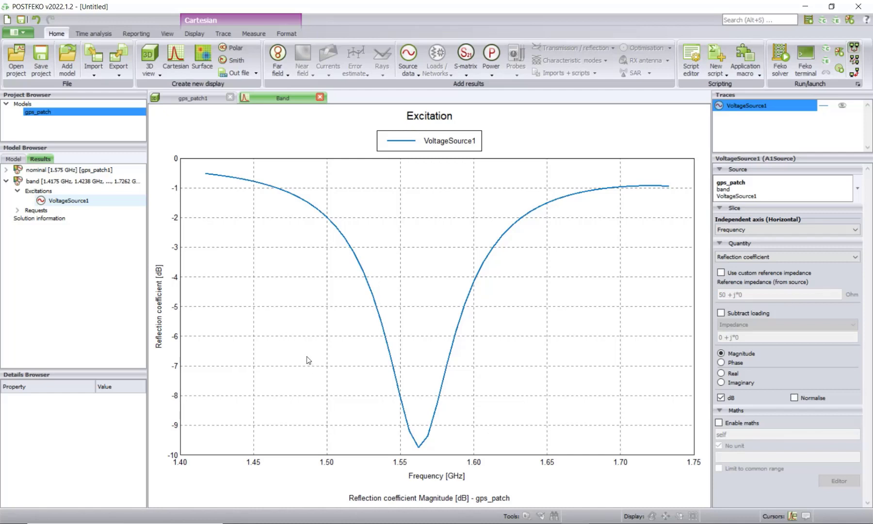
mouse_move(308, 350)
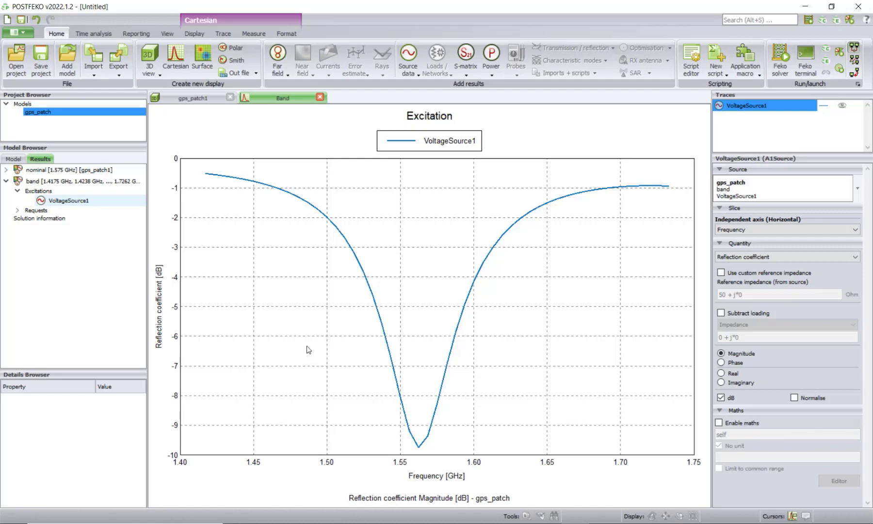
mouse_move(482, 259)
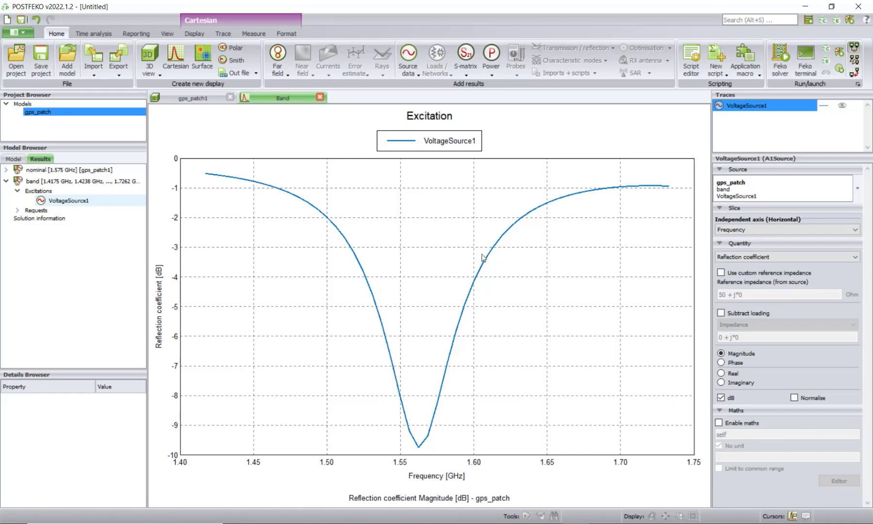
mouse_move(626, 339)
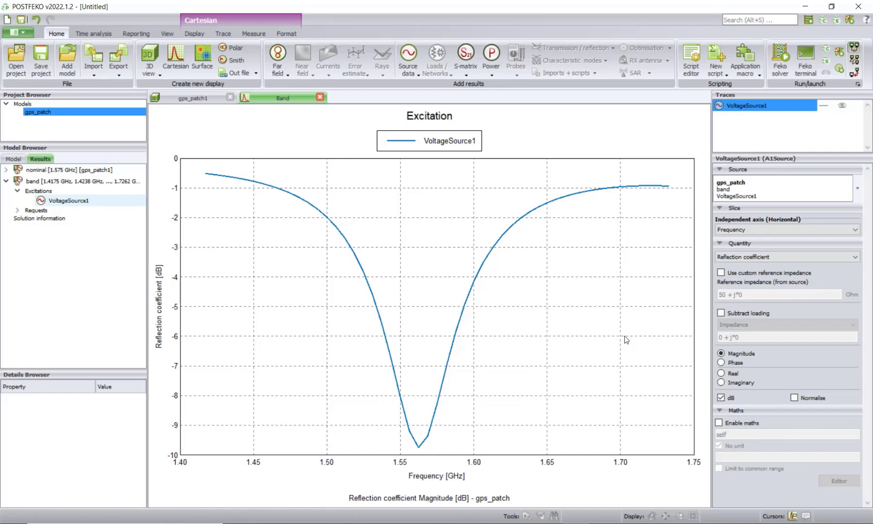
mouse_move(470, 303)
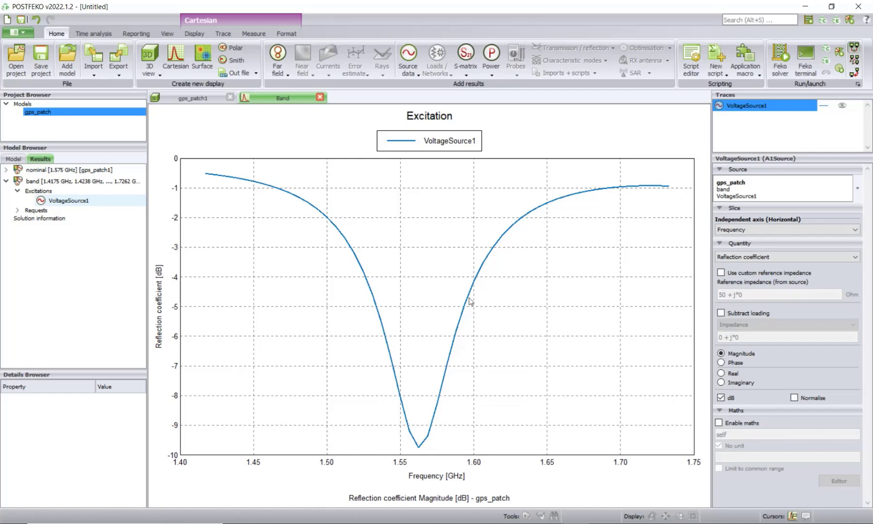
mouse_move(16, 54)
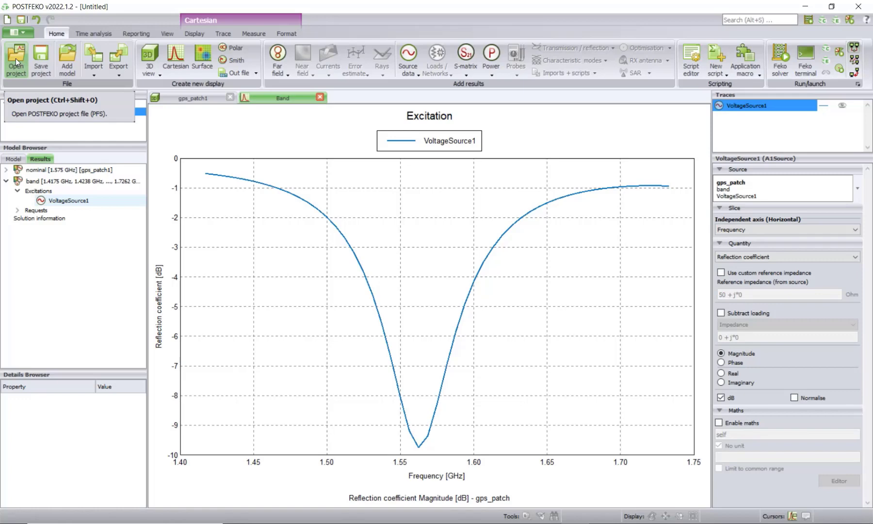
Step: Save the session as gps_patch.pfs in the video_Hst_Feko folder
left_click(18, 32)
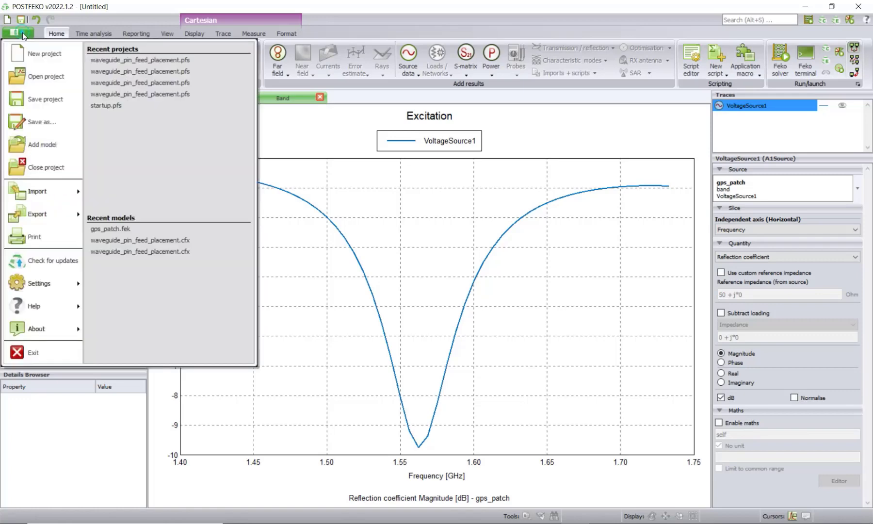
left_click(46, 99)
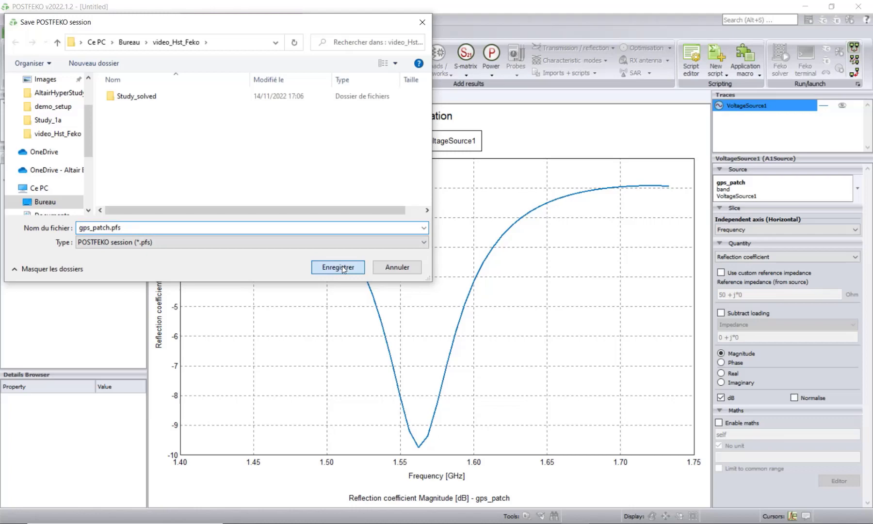
left_click(337, 267)
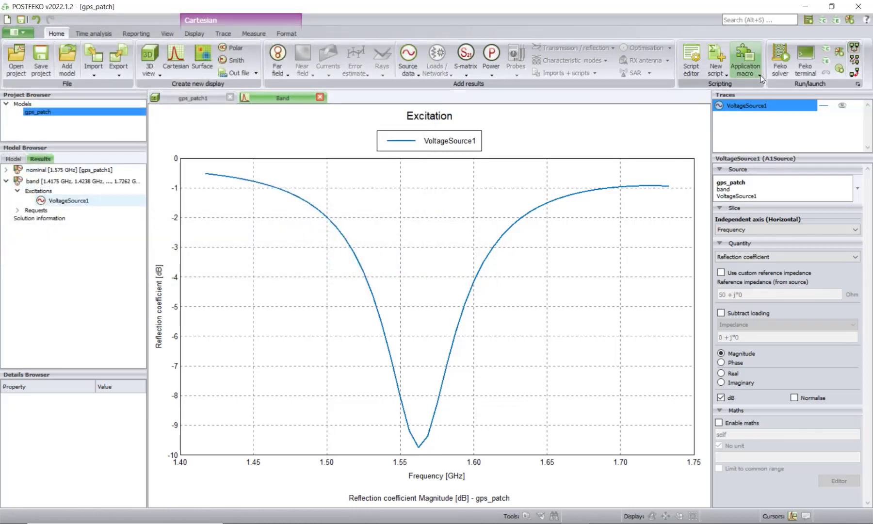
mouse_move(745, 55)
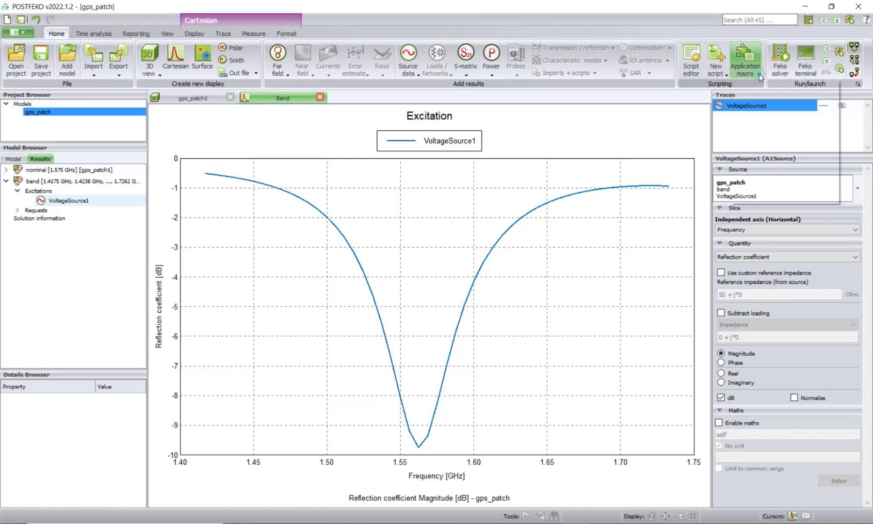
Step: Run the Optimise Model in HyperStudy utility macro
left_click(745, 59)
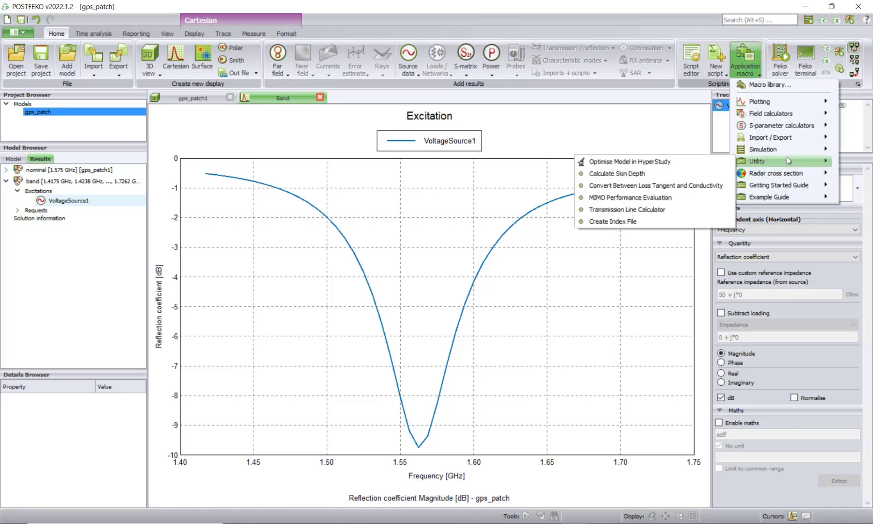
mouse_move(631, 161)
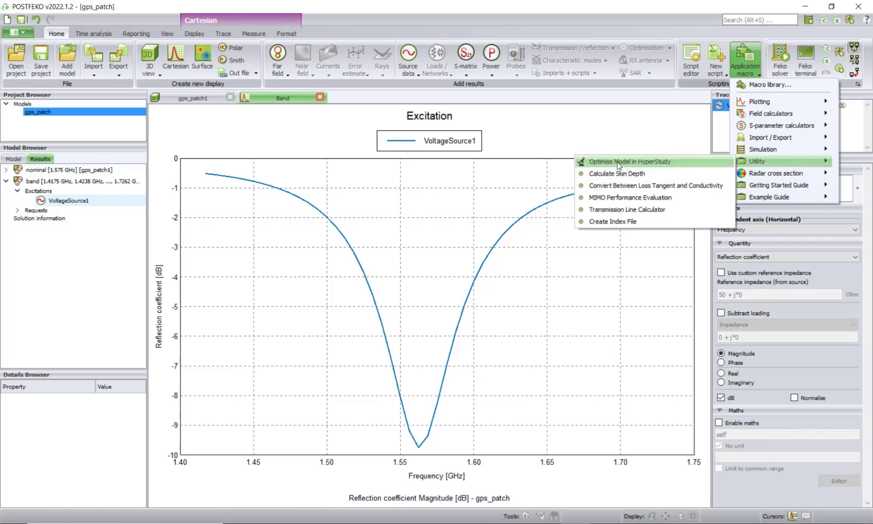
mouse_move(666, 162)
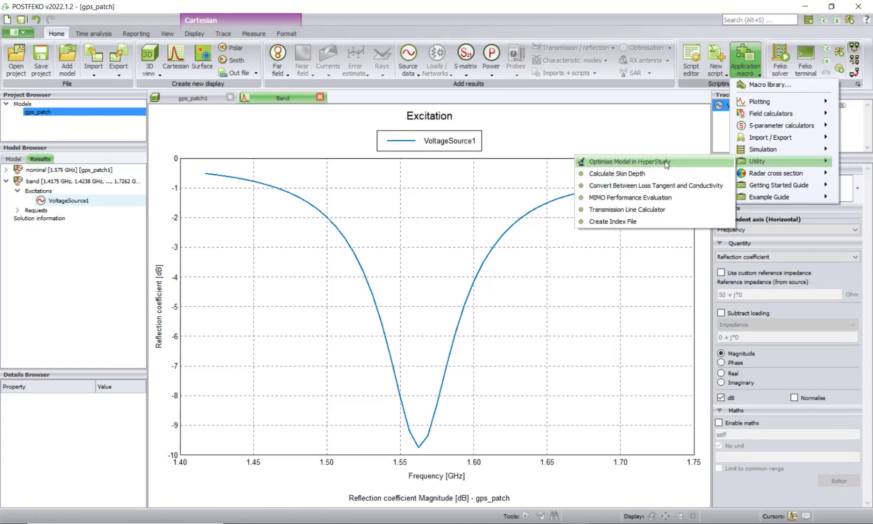
left_click(629, 161)
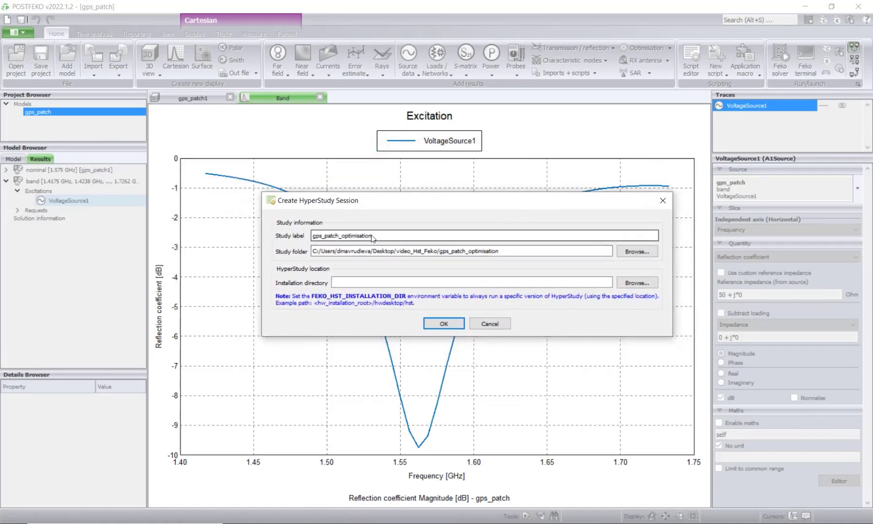
Step: Keep label gps_patch_optimisation and set installation directory to C:/Program Files/Altair/2022.1/hwdesktop/hst
triple_click(342, 235)
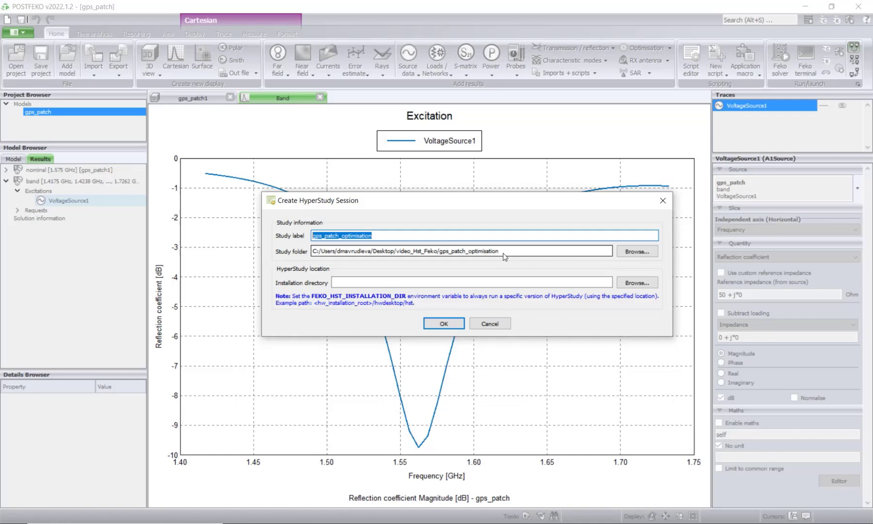
mouse_move(502, 257)
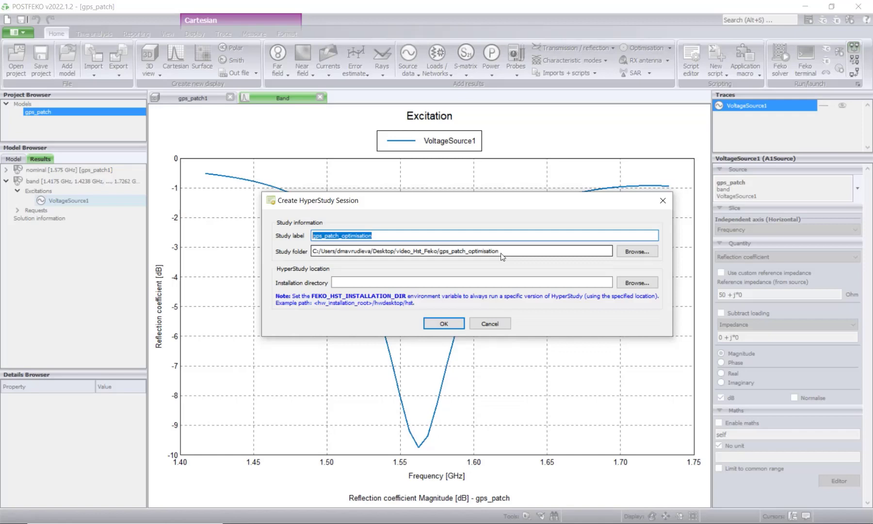
left_click(636, 252)
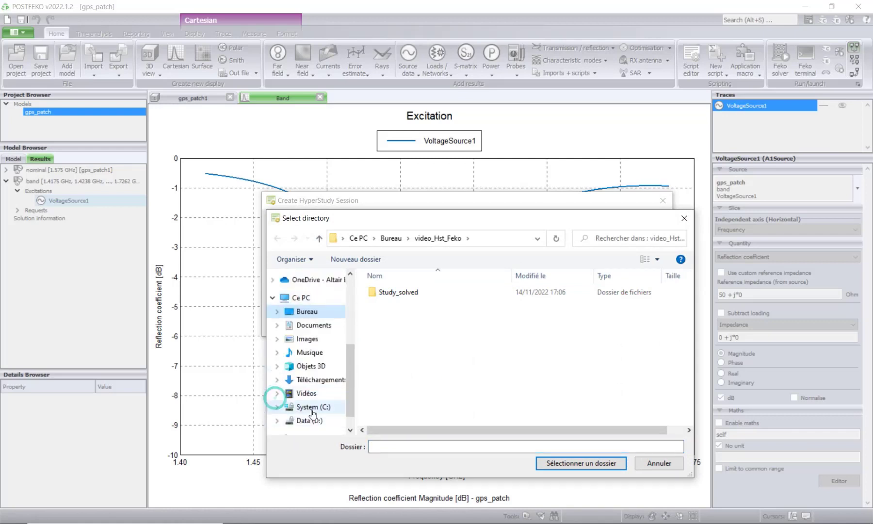
left_click(314, 407)
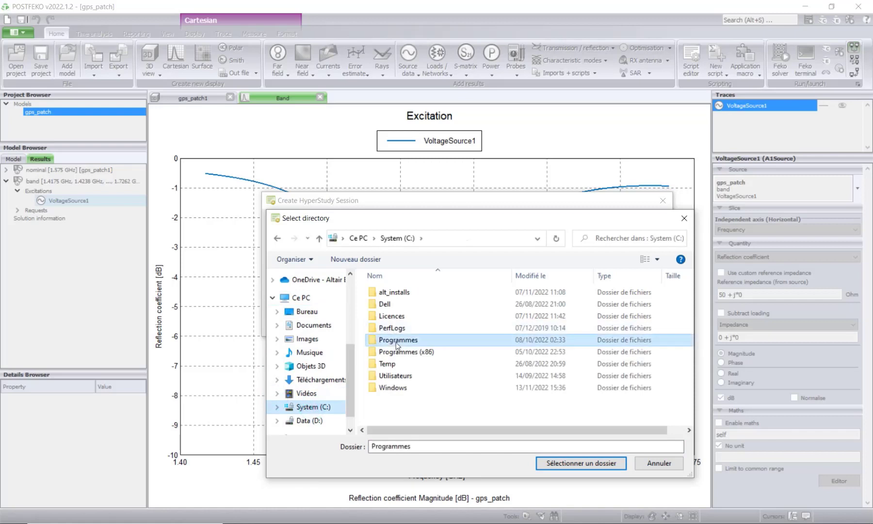
double_click(397, 340)
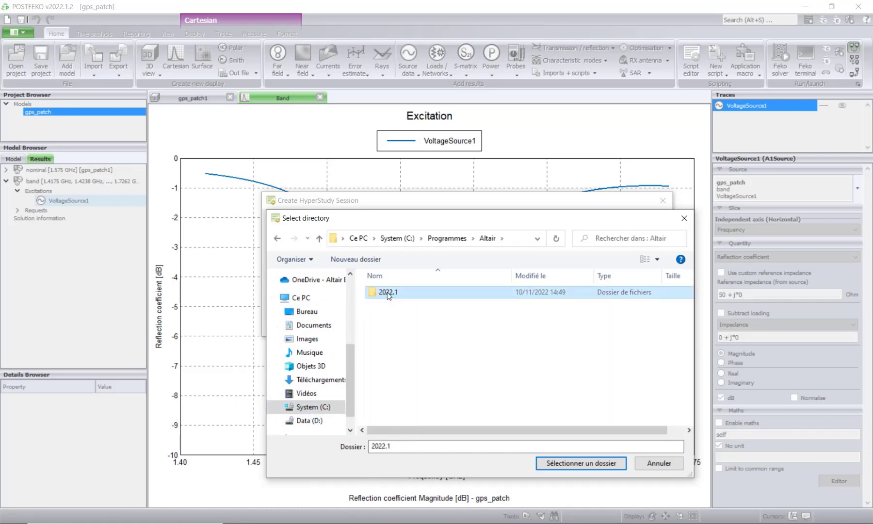
double_click(388, 292)
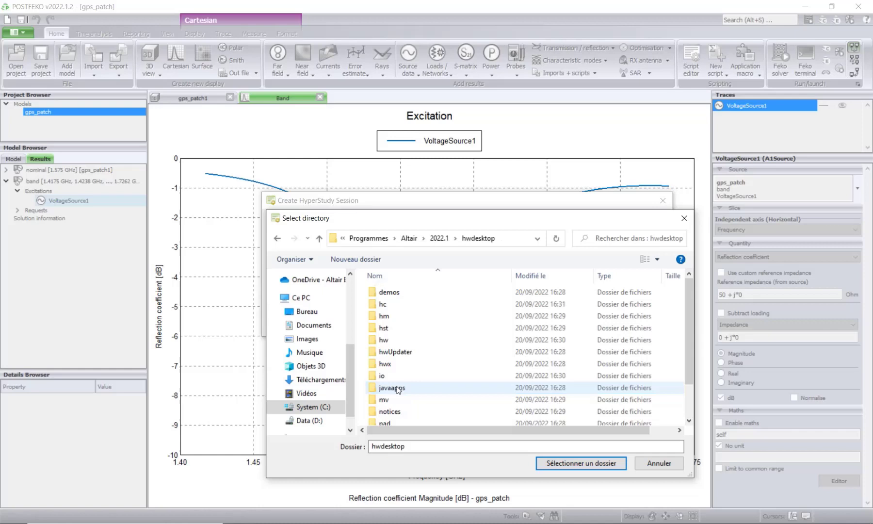
left_click(383, 327)
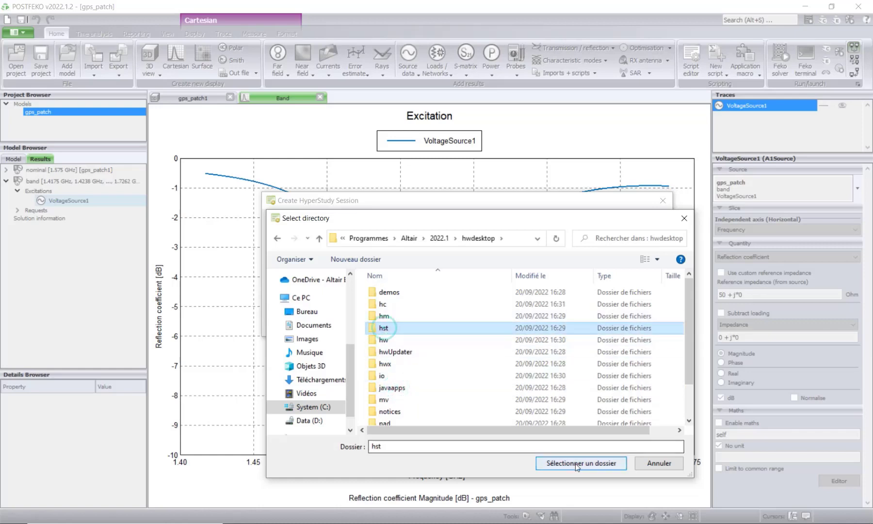
left_click(580, 463)
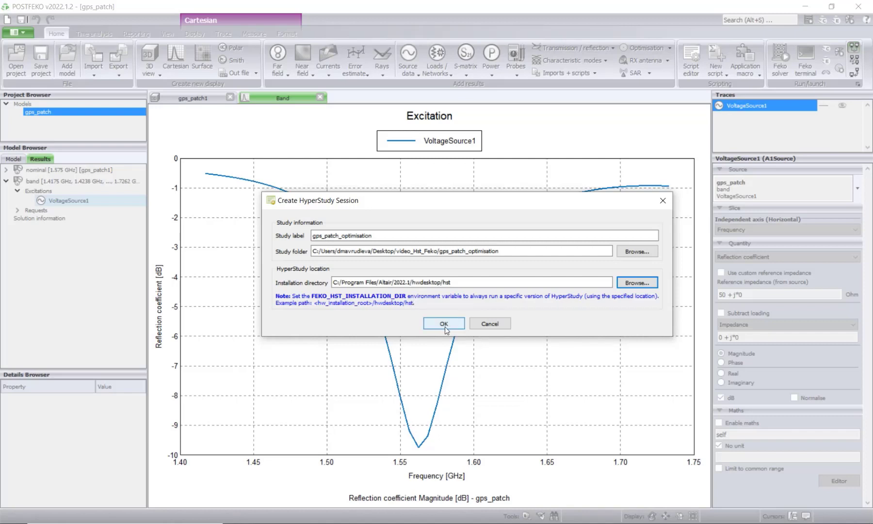
mouse_move(612, 151)
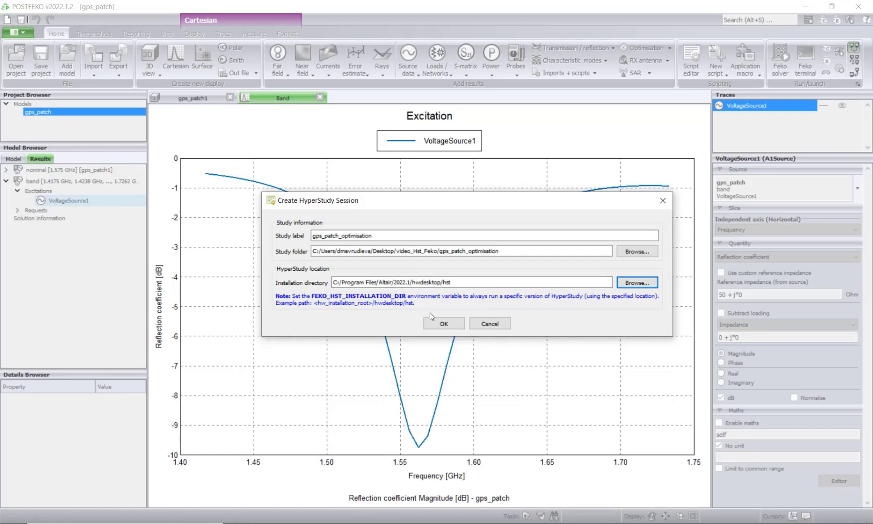
Step: Run the HyperStudy setup, acknowledging the completion message and licence warning
left_click(443, 323)
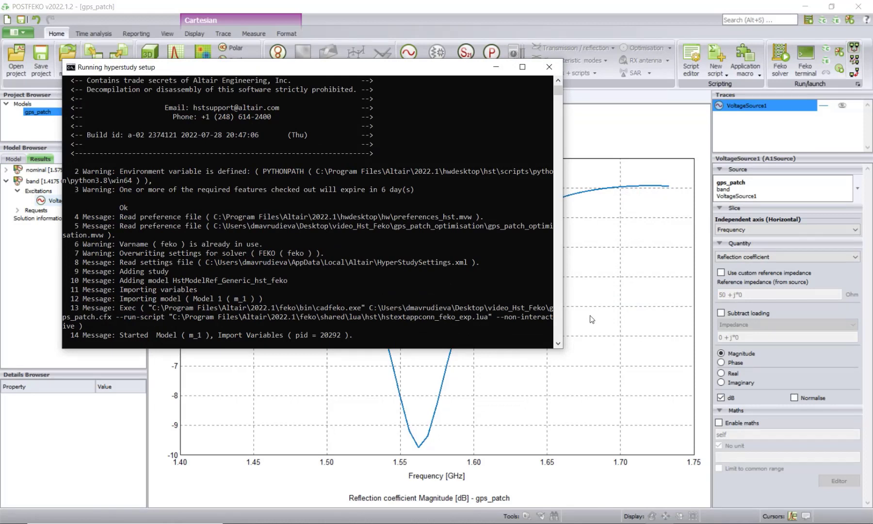
mouse_move(597, 320)
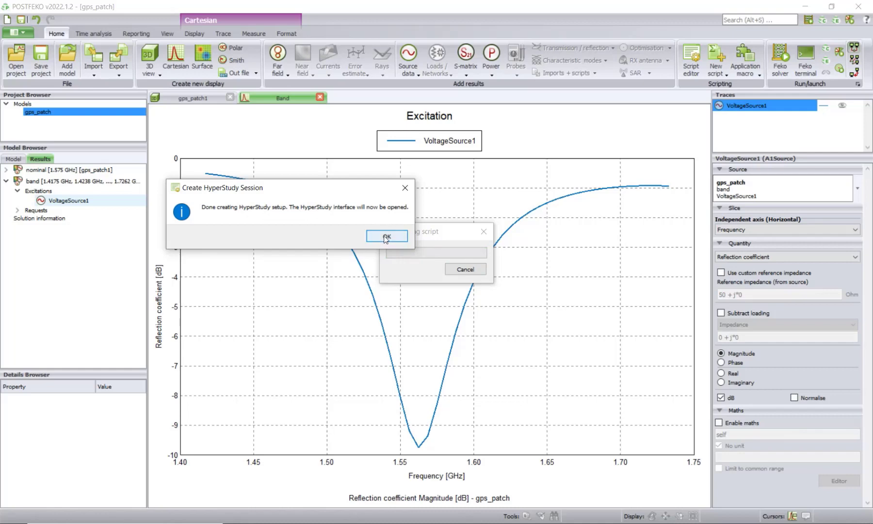
left_click(386, 236)
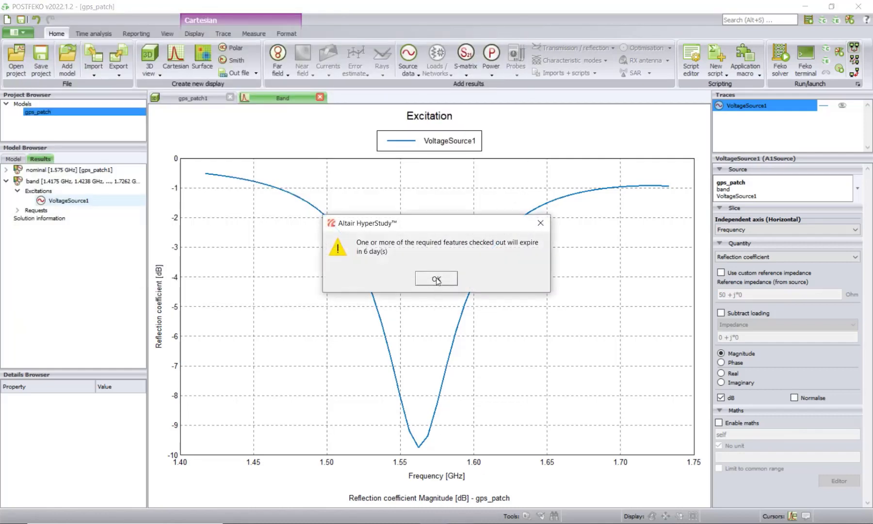
left_click(437, 278)
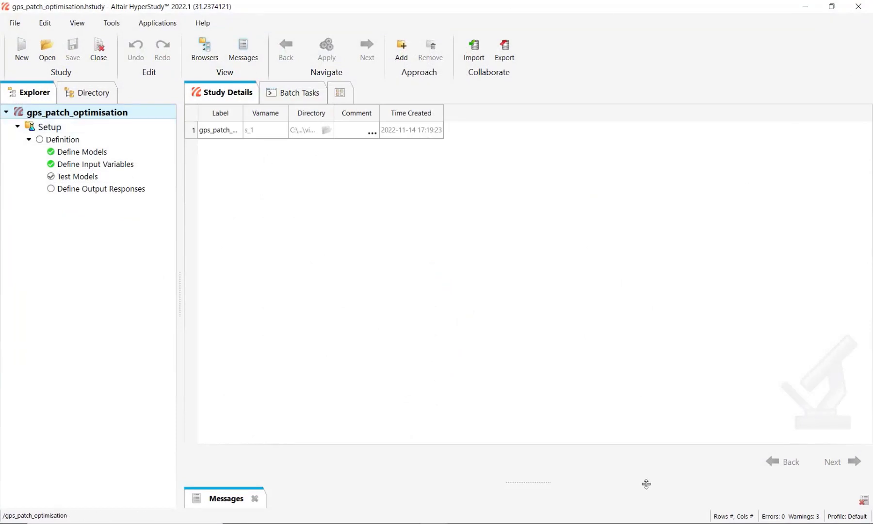
Step: Advance through Define Models and Define Input Variables to Test Models
left_click(81, 152)
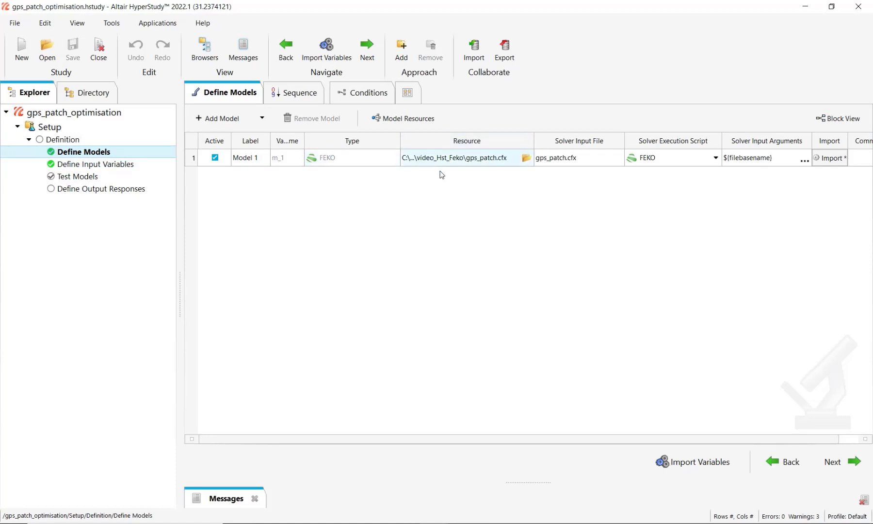
mouse_move(694, 462)
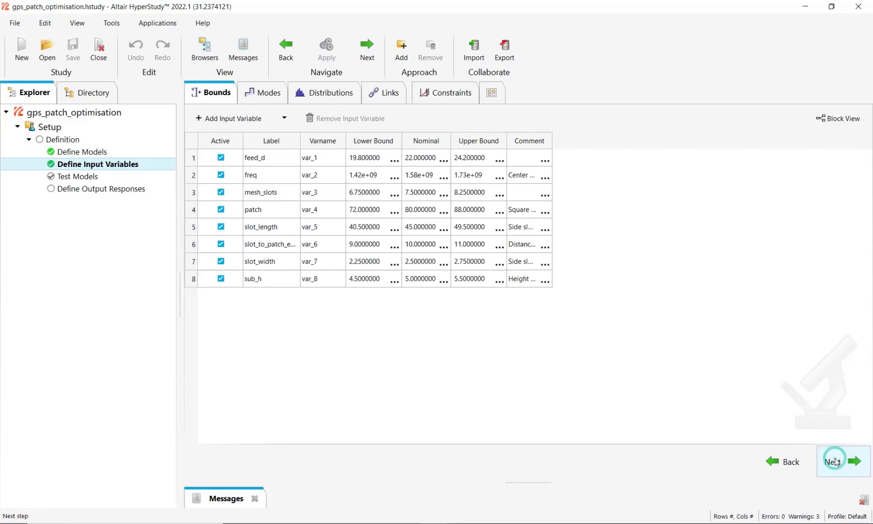
left_click(836, 461)
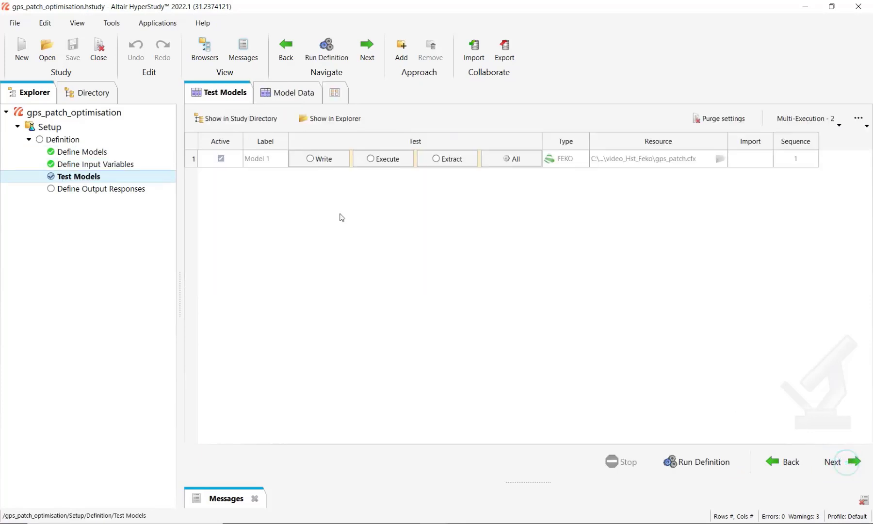
mouse_move(522, 165)
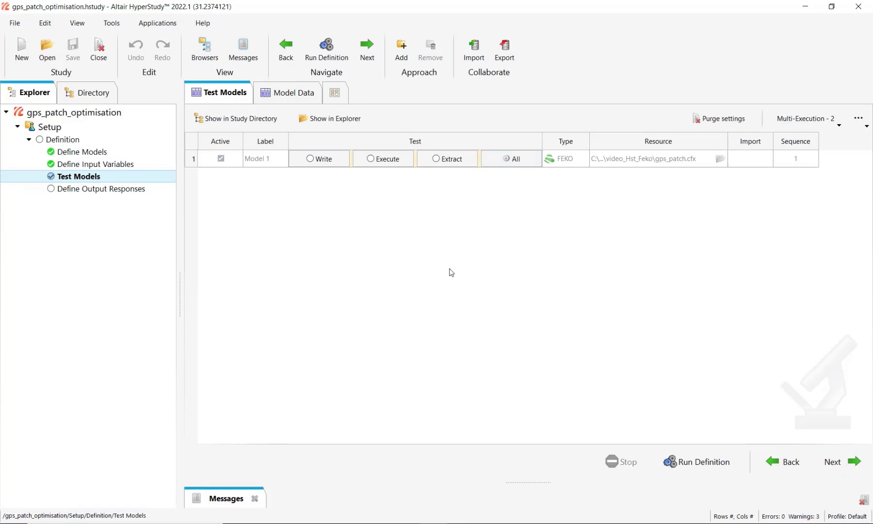
mouse_move(632, 394)
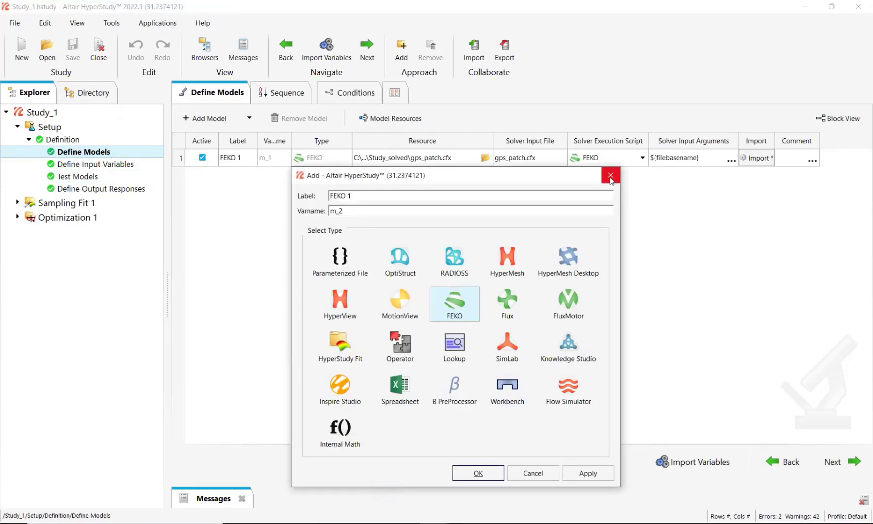
Step: Close the Add dialog and show Sampling Fit 1's post-processing trade-off of Band
left_click(611, 175)
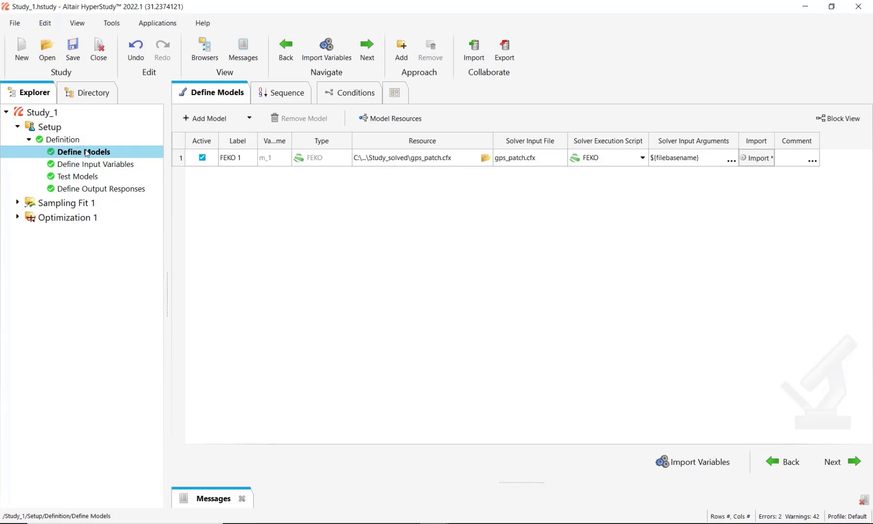
left_click(66, 203)
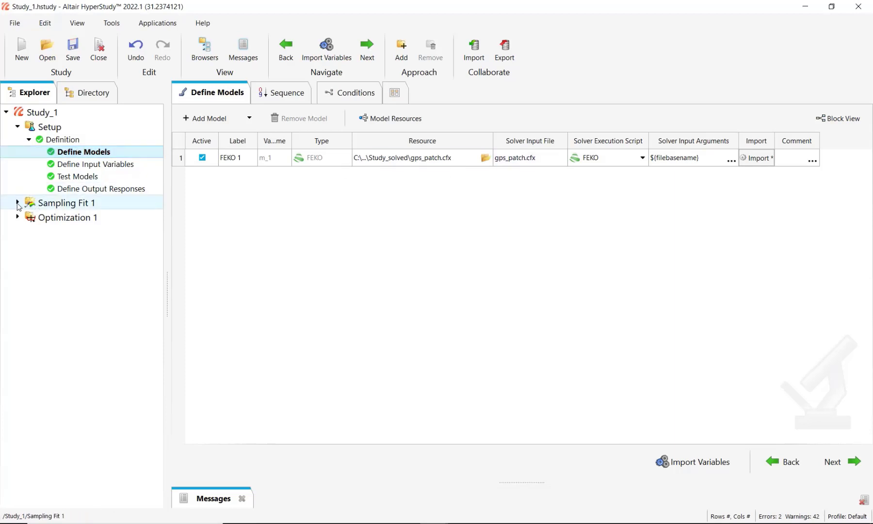
left_click(18, 202)
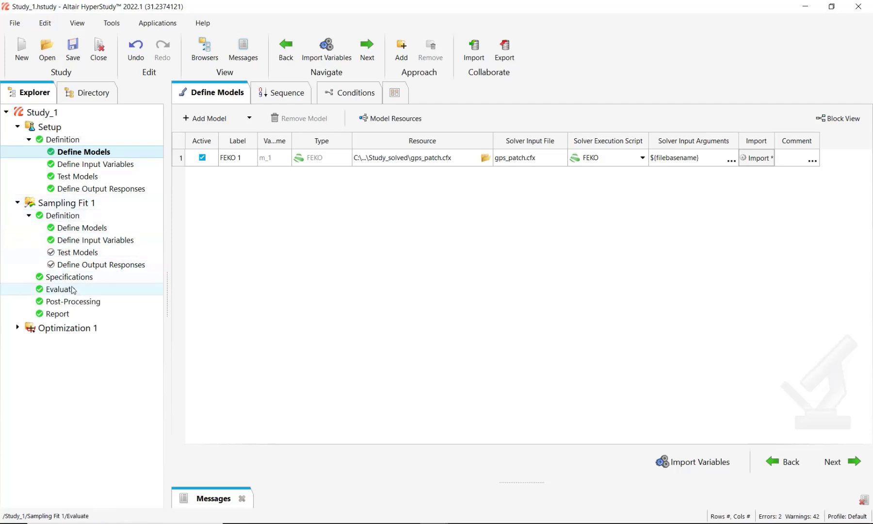
mouse_move(72, 289)
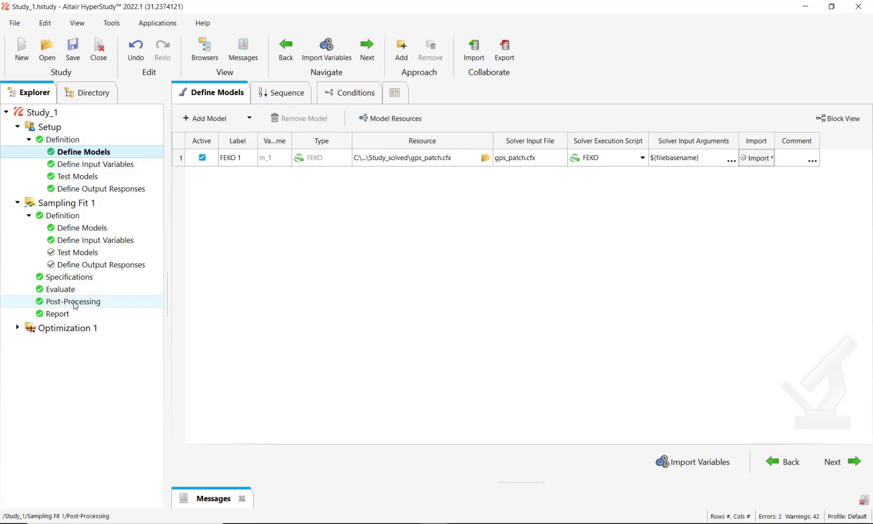
left_click(73, 301)
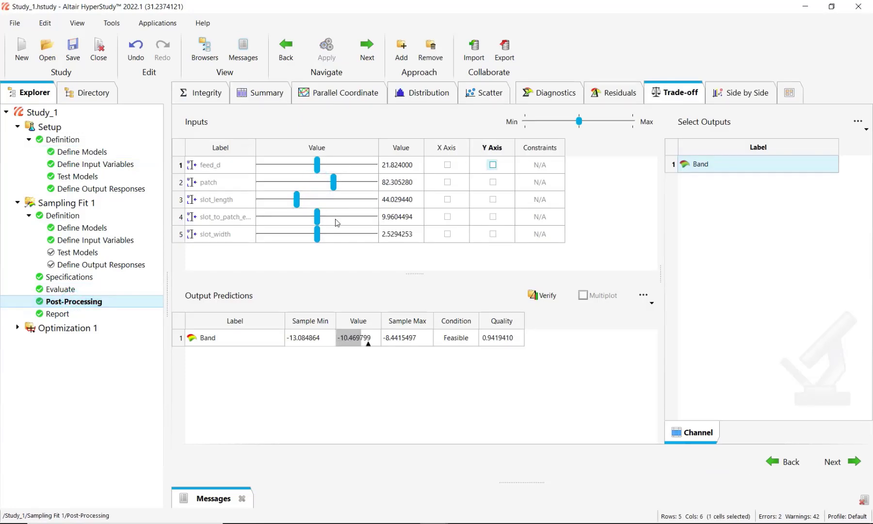
Step: Adjust slot_to_patch_edge and slot_width, plot Band surface over feed_d and patch, expand Optimization 1
left_click_drag(317, 216, 334, 217)
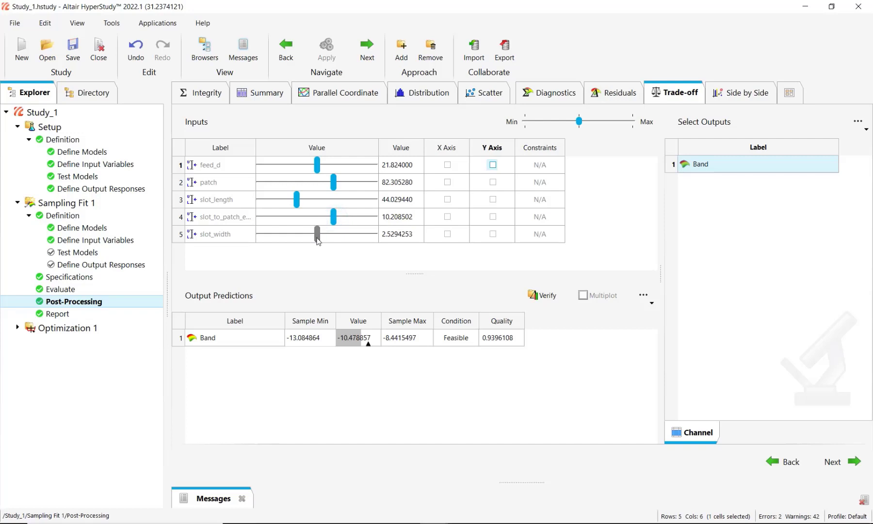
left_click_drag(316, 233, 303, 233)
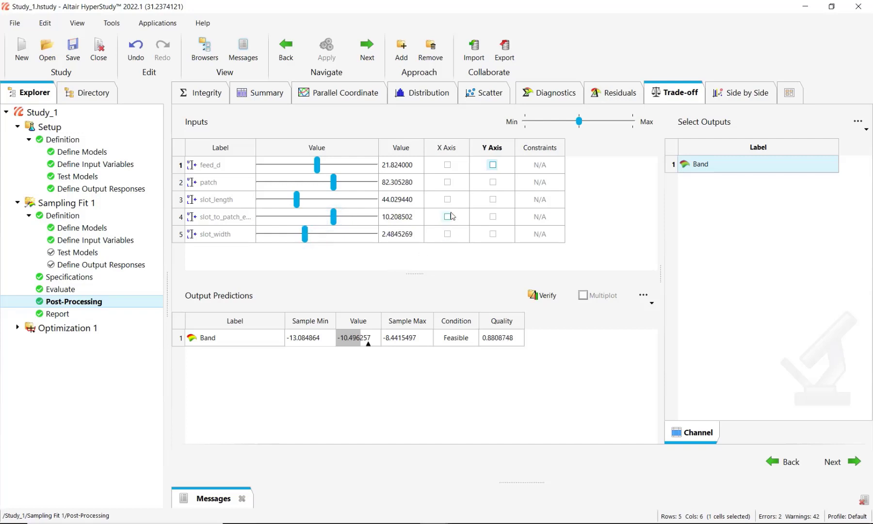
left_click(446, 163)
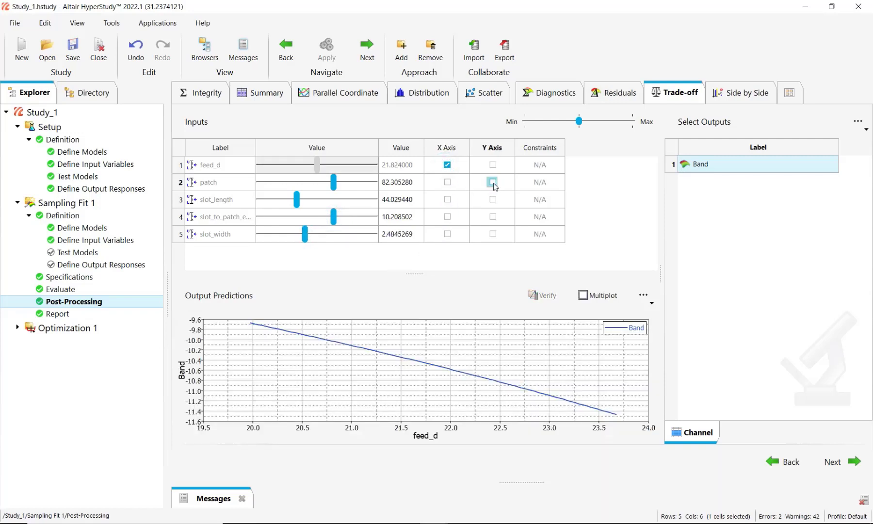
left_click(492, 181)
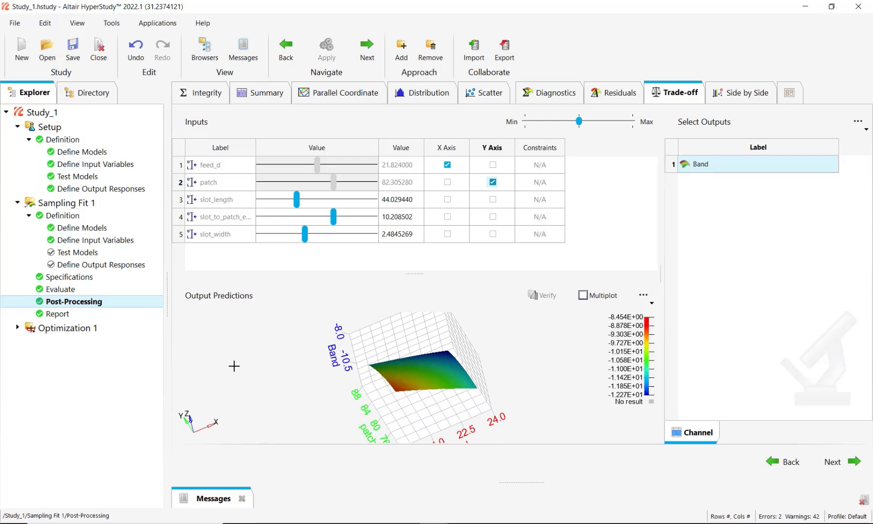
left_click(17, 327)
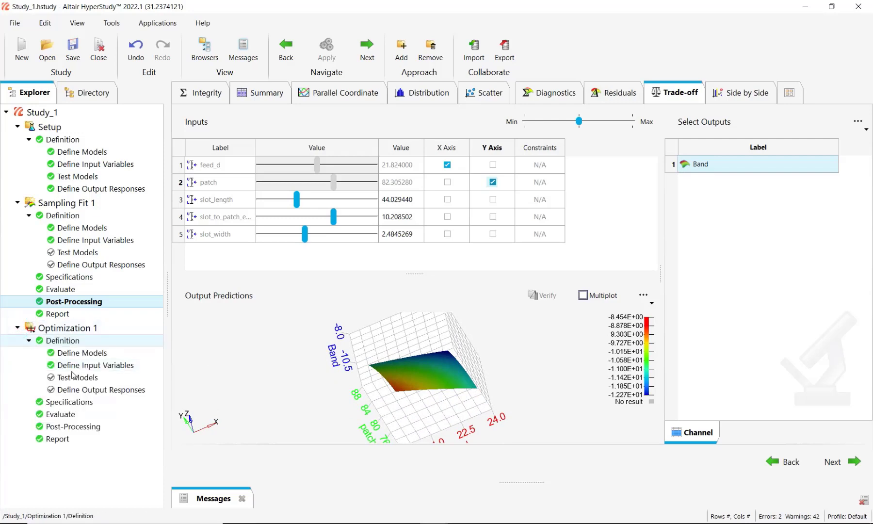
mouse_move(95, 395)
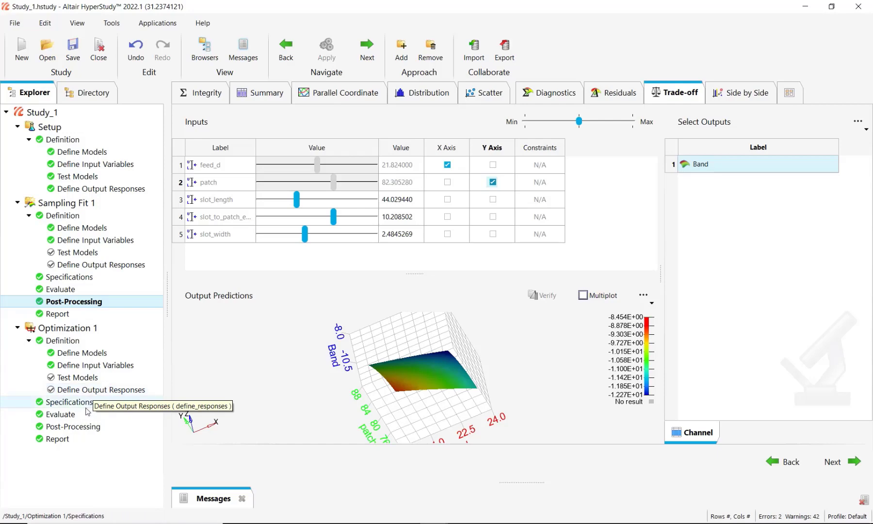
Step: View Optimization 1's evaluation results and iteration history, reflection coefficient settling near -15
left_click(73, 426)
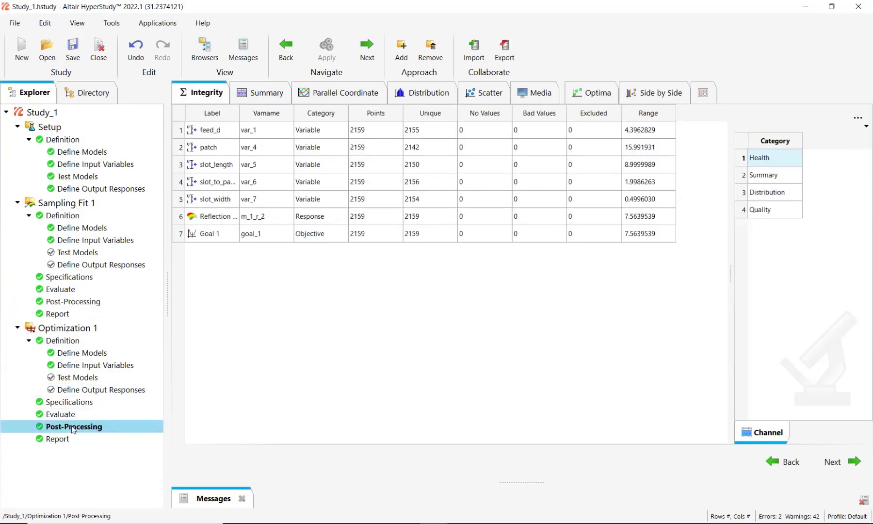
left_click(59, 415)
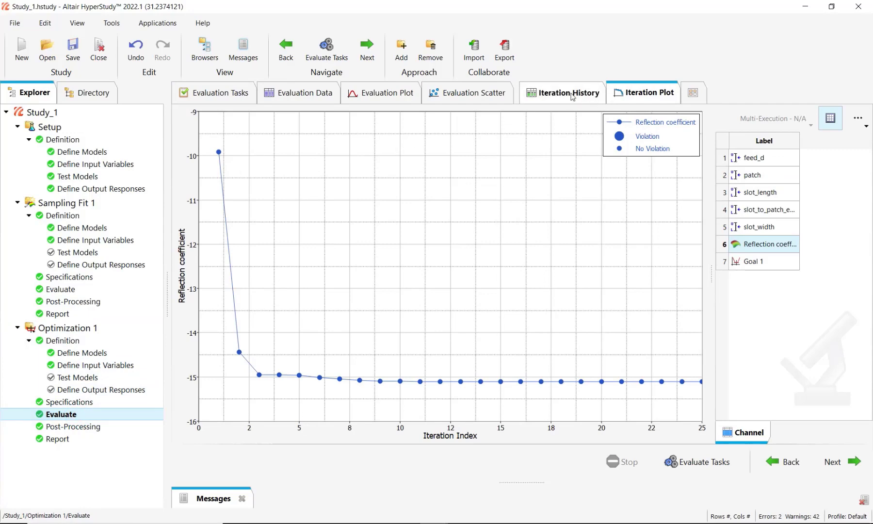
left_click(567, 92)
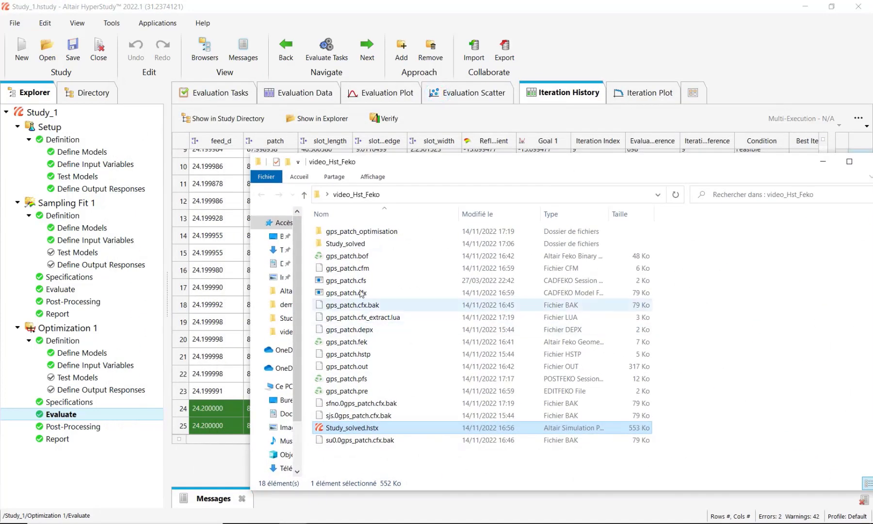
mouse_move(358, 292)
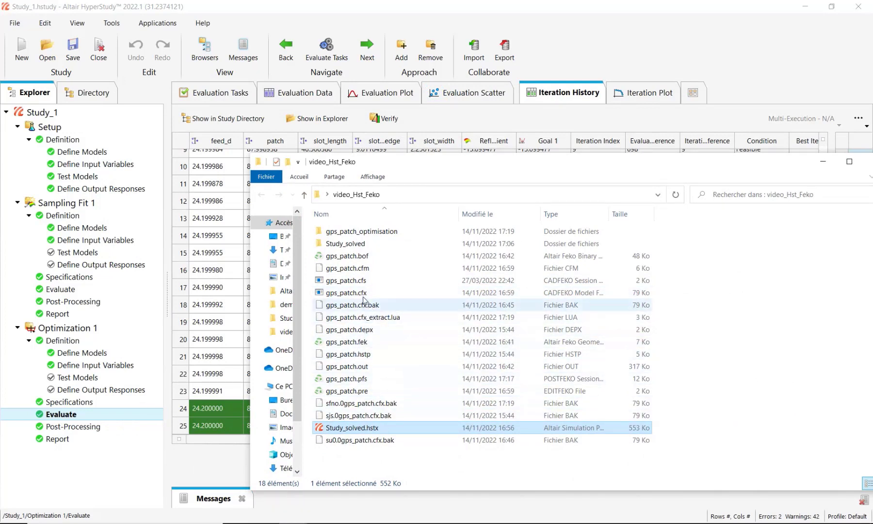
mouse_move(345, 378)
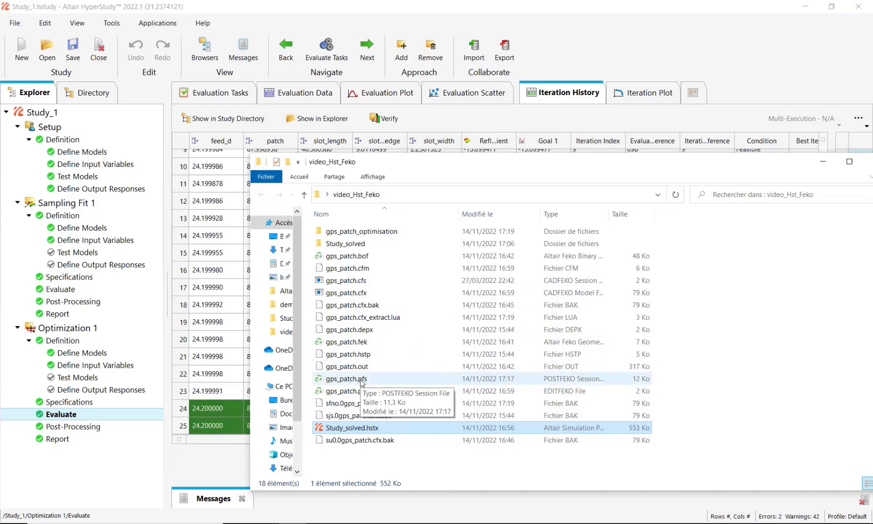
mouse_move(396, 321)
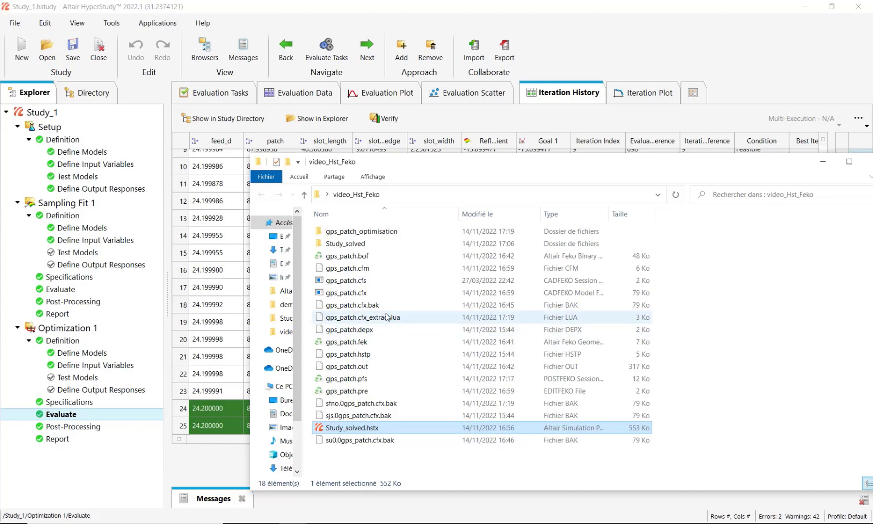
mouse_move(401, 319)
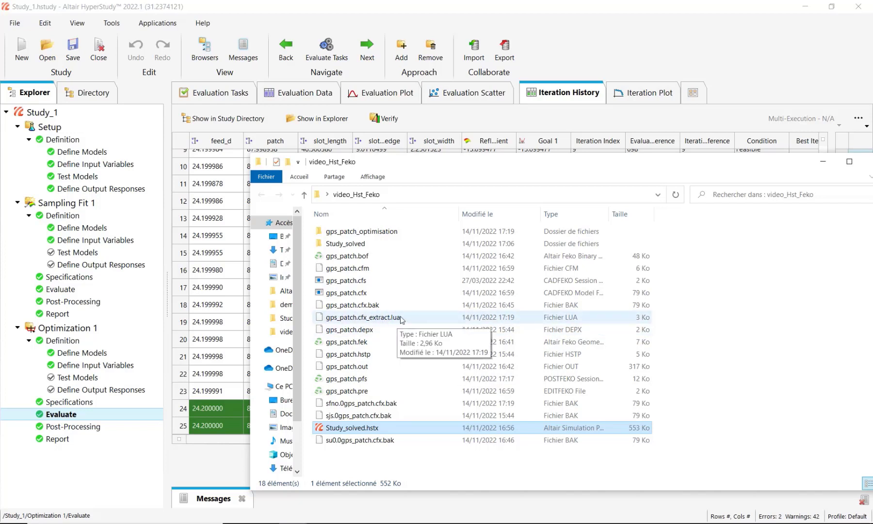
mouse_move(399, 322)
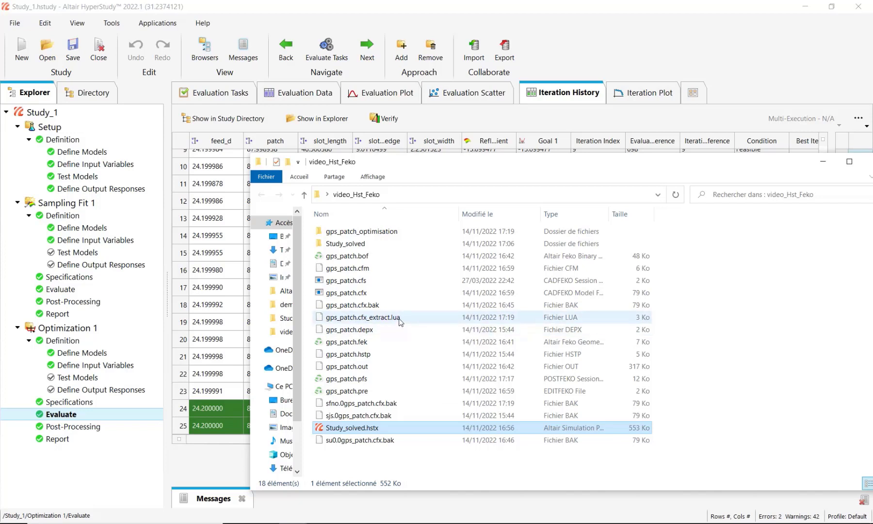
mouse_move(400, 321)
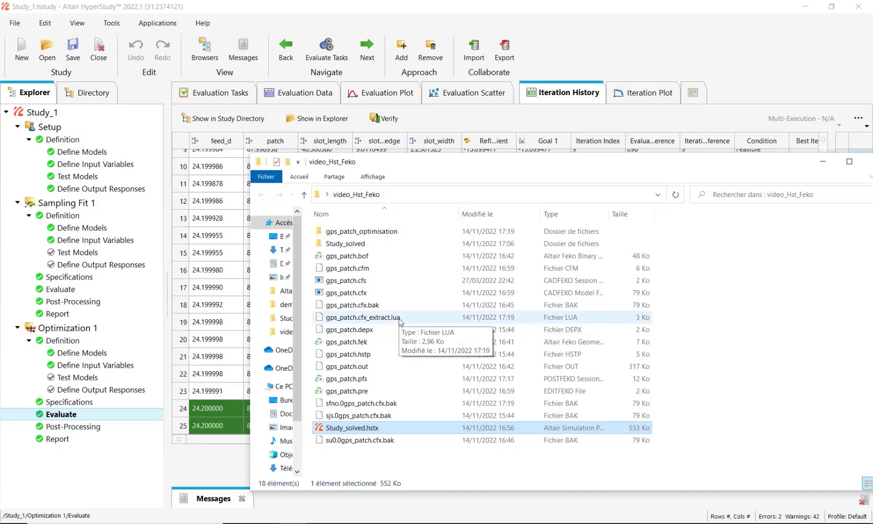
mouse_move(377, 288)
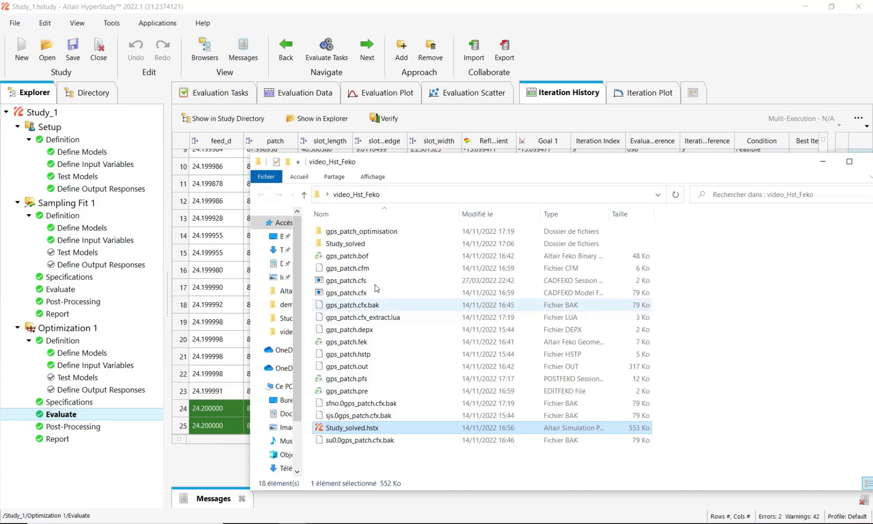
mouse_move(367, 231)
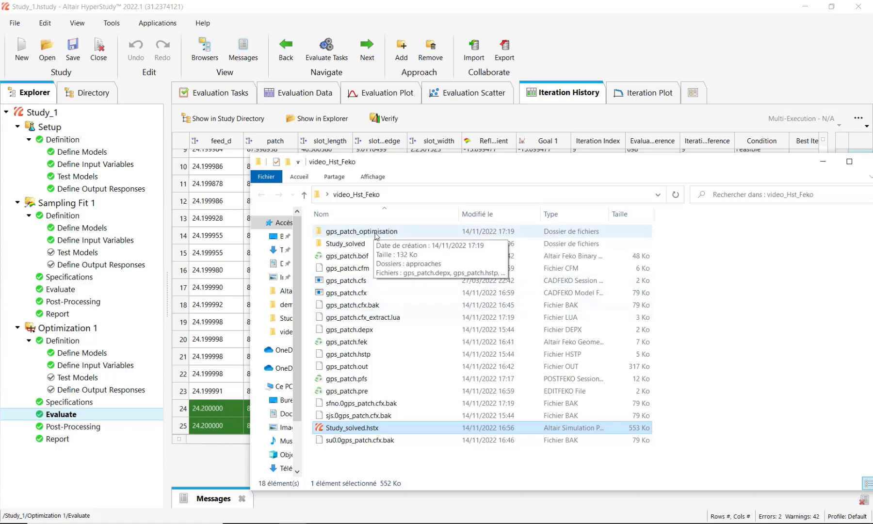
Step: Browse into the gps_patch_optimisation folder holding the .hstudy study file, approaches, log and model files
double_click(361, 231)
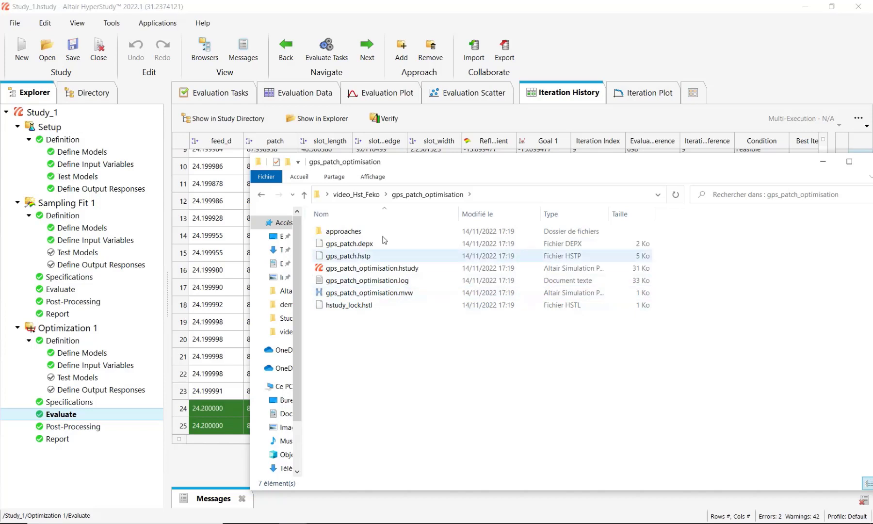
left_click(391, 314)
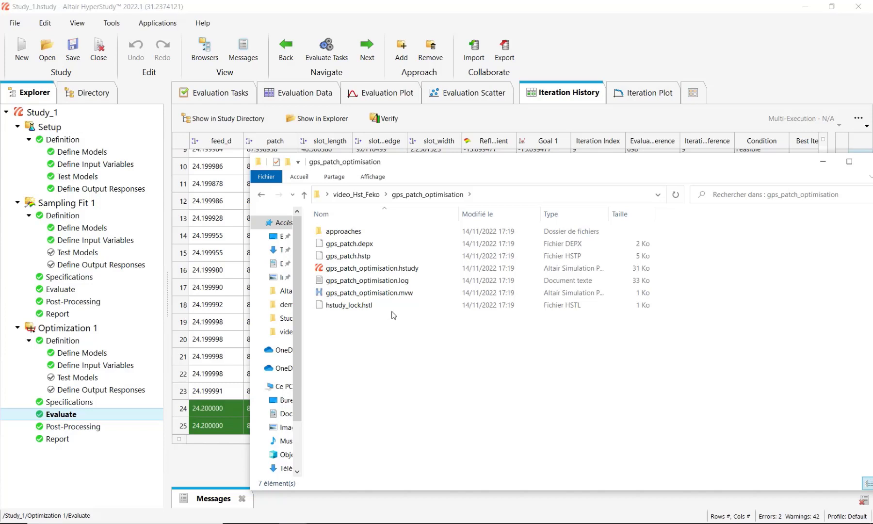
mouse_move(436, 341)
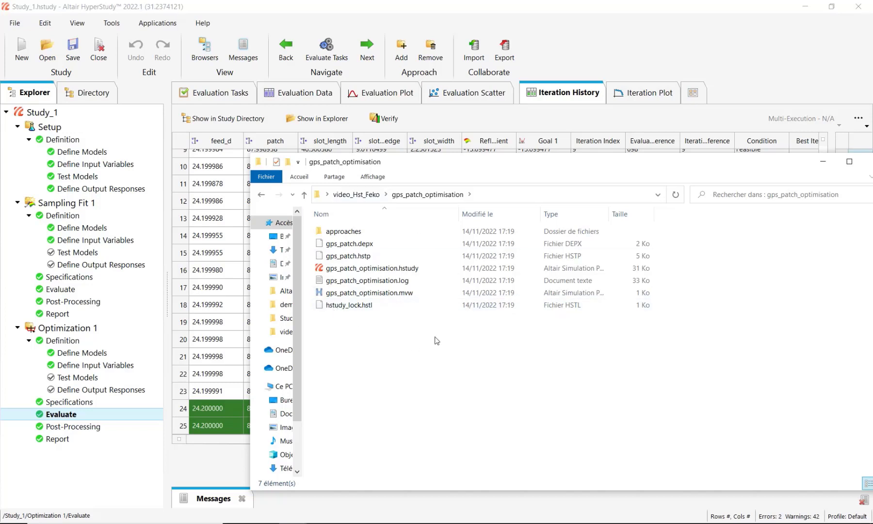